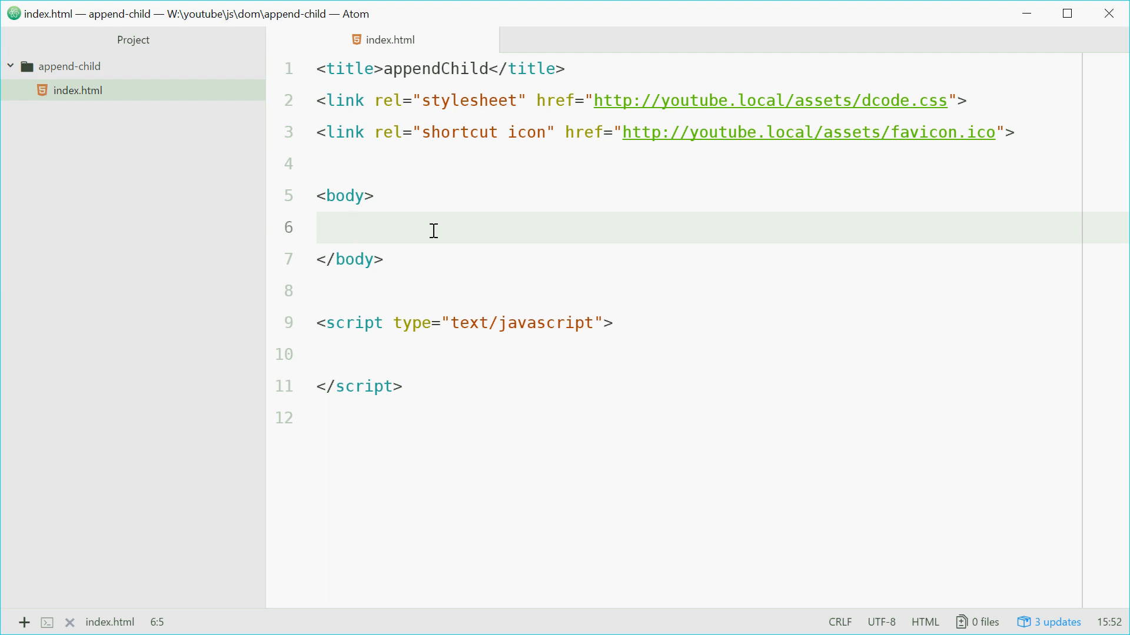
- Write <ul id="myList"> containing a single <li>Apple</li> inside the body
text(<ul id=)
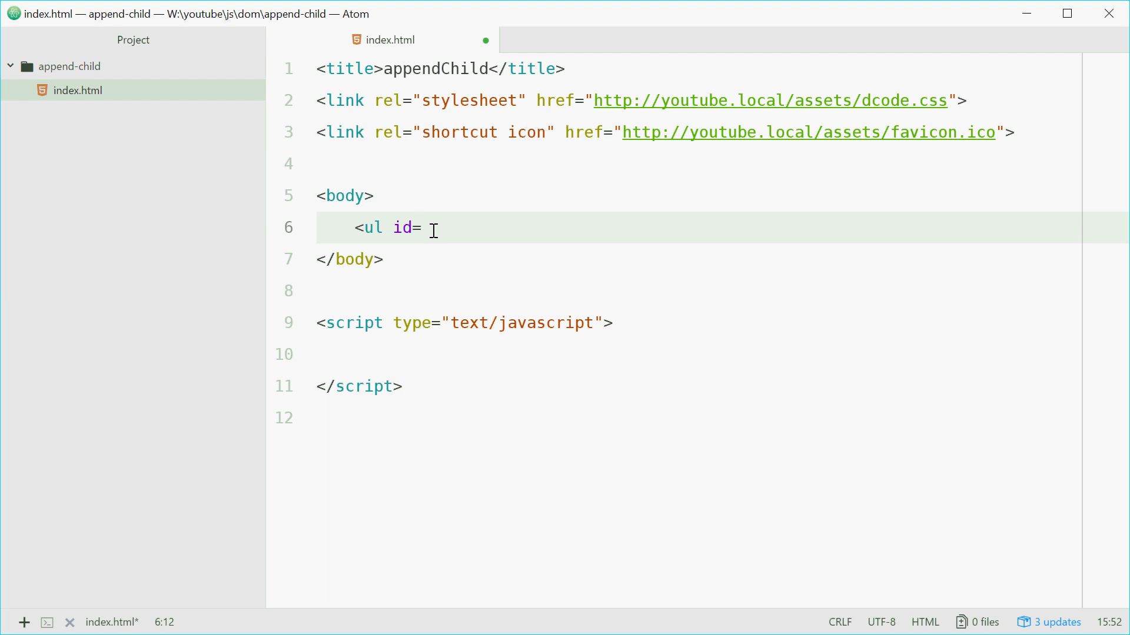
text("myList">)
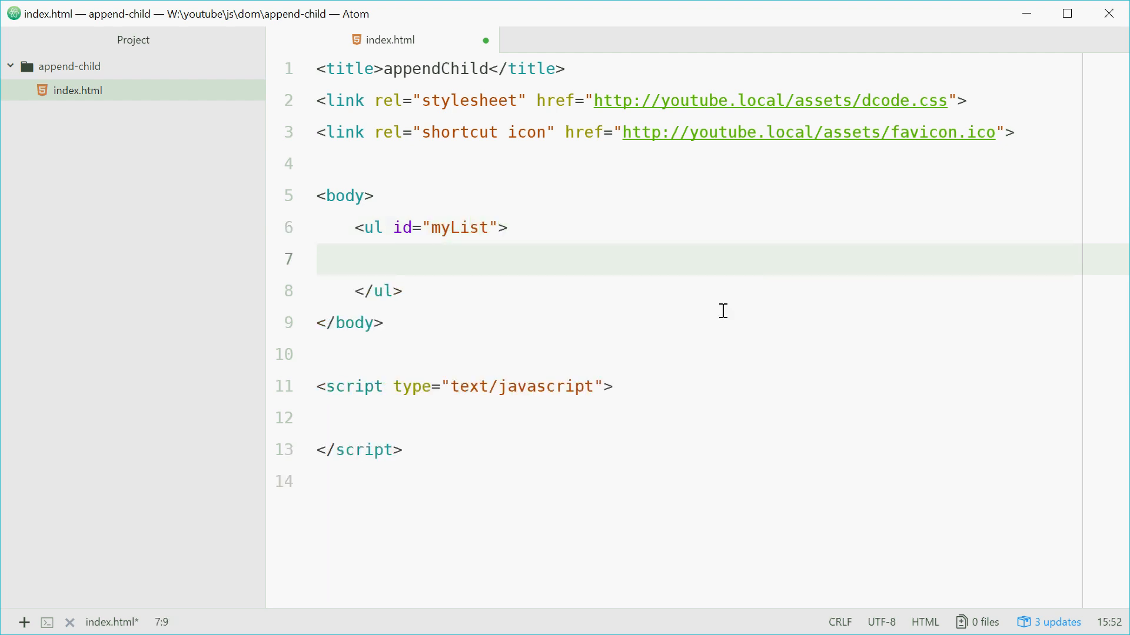
text(<li>)
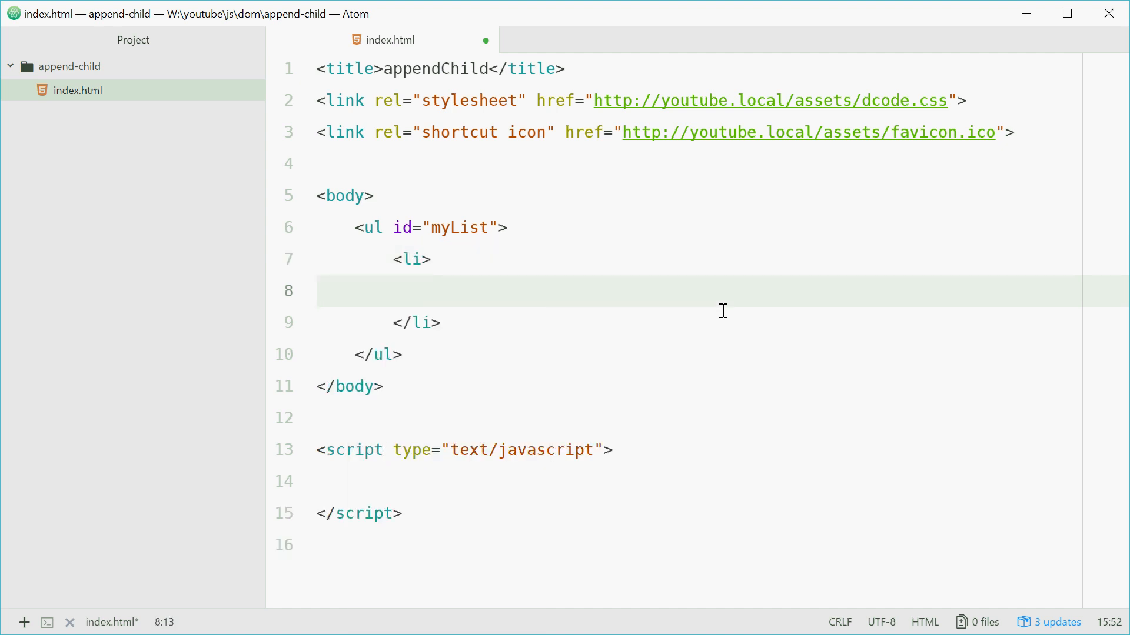
text(Apple</li>)
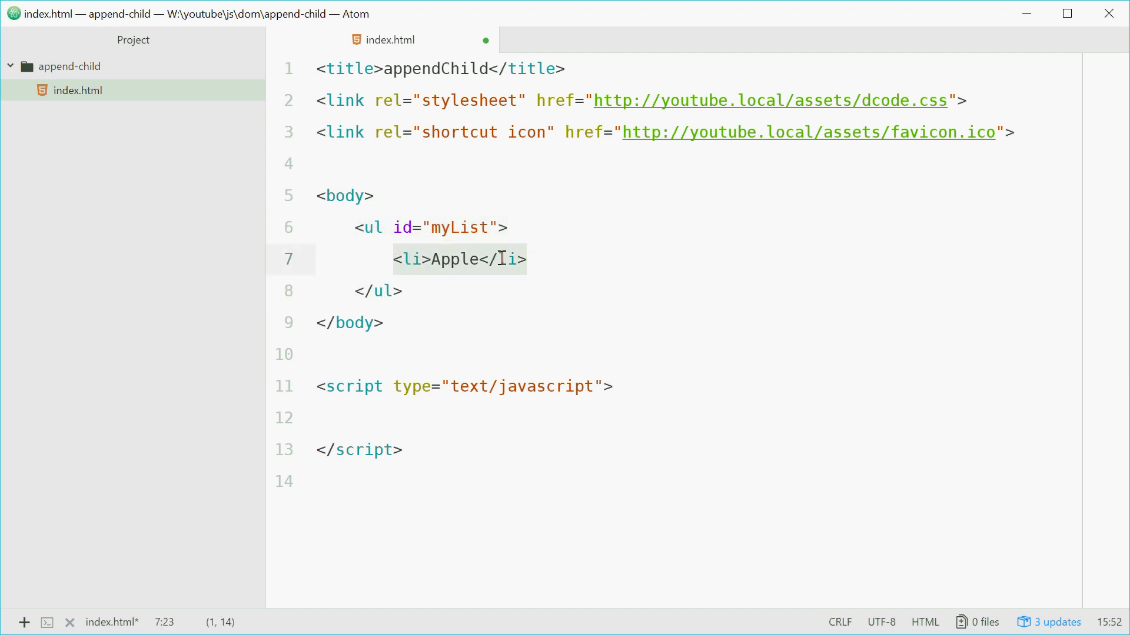
click(487, 259)
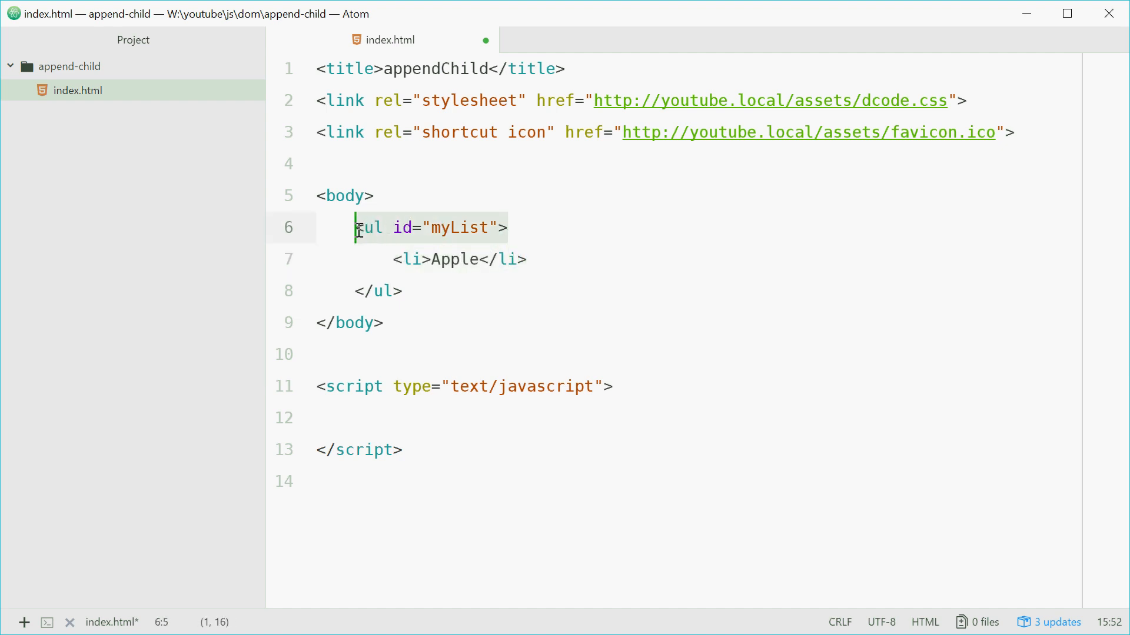
- Write // Parent Element and const myList = document.getElementById("mylist"); in the script block
click(424, 418)
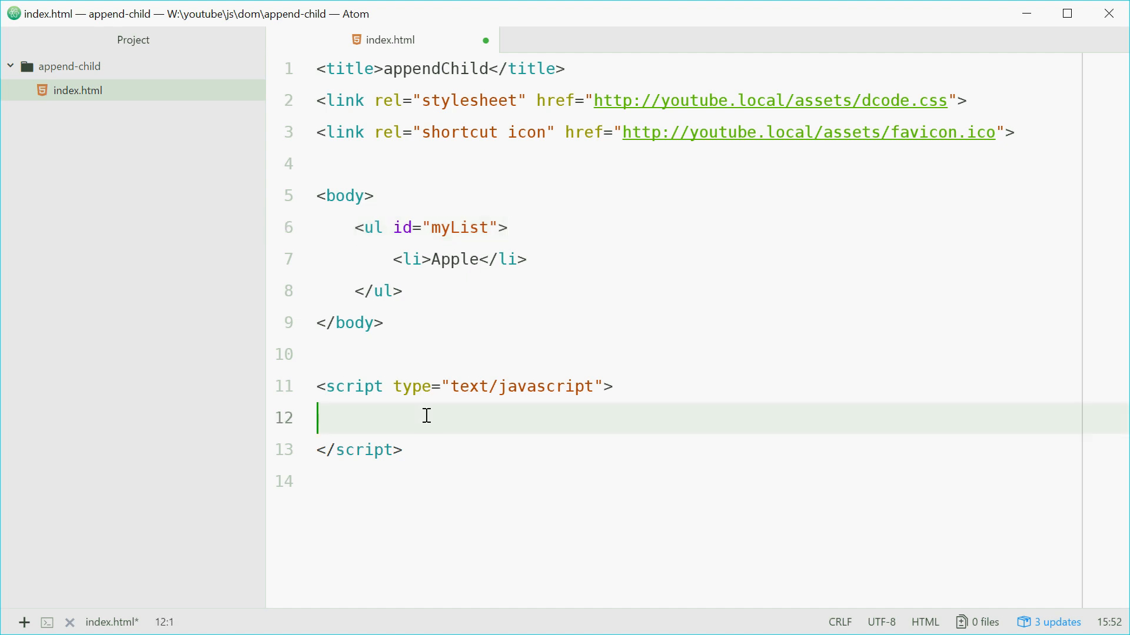
mouse_move(539, 259)
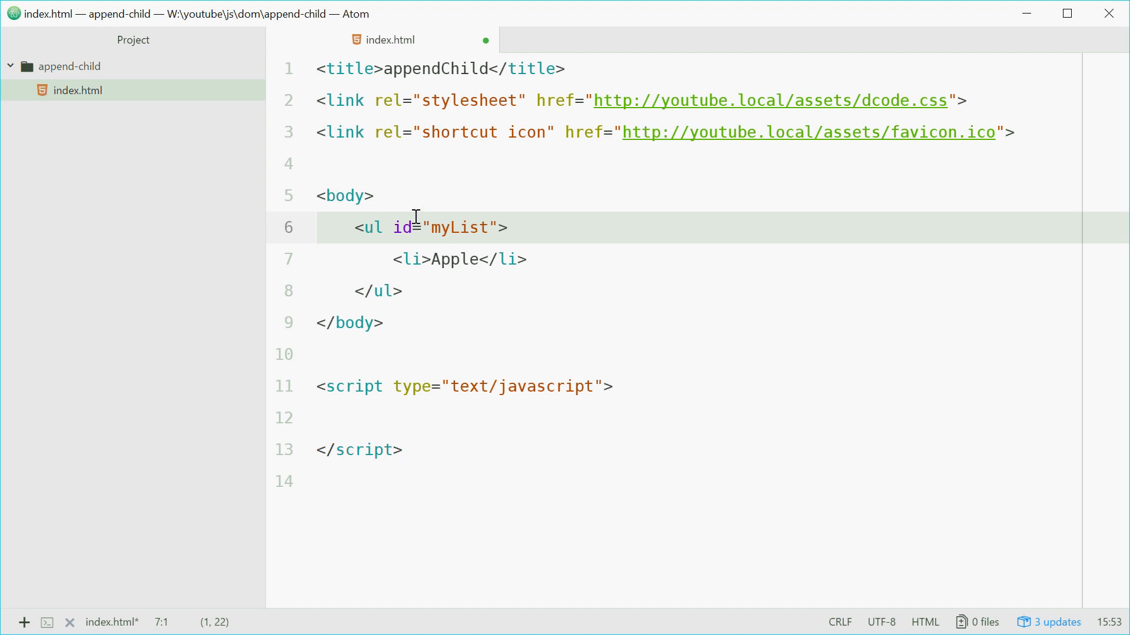
click(462, 418)
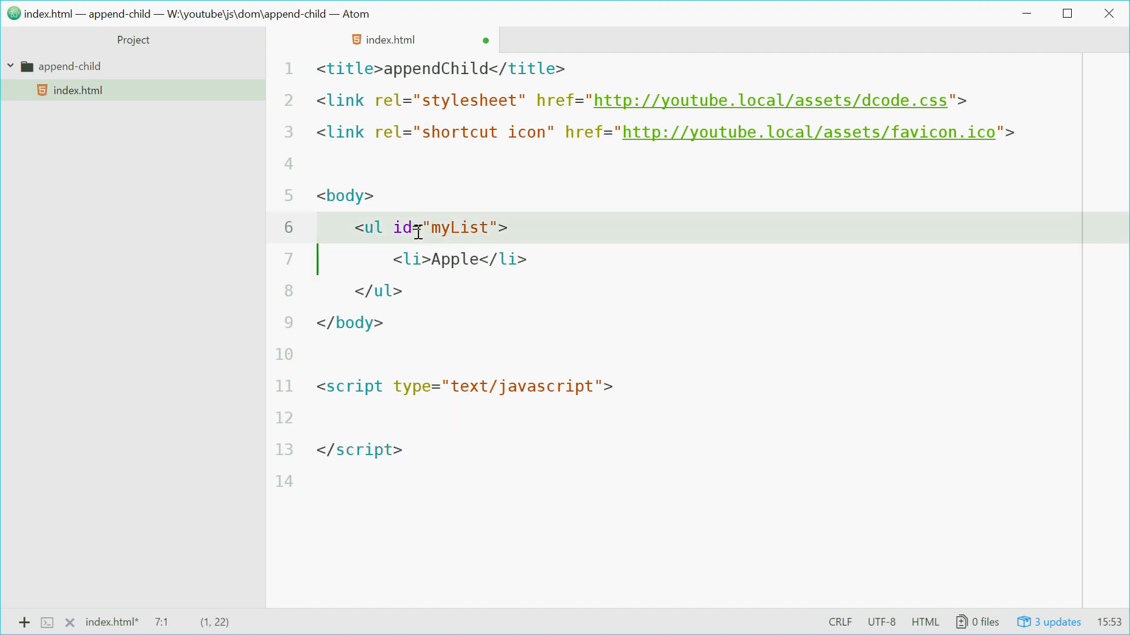
click(524, 417)
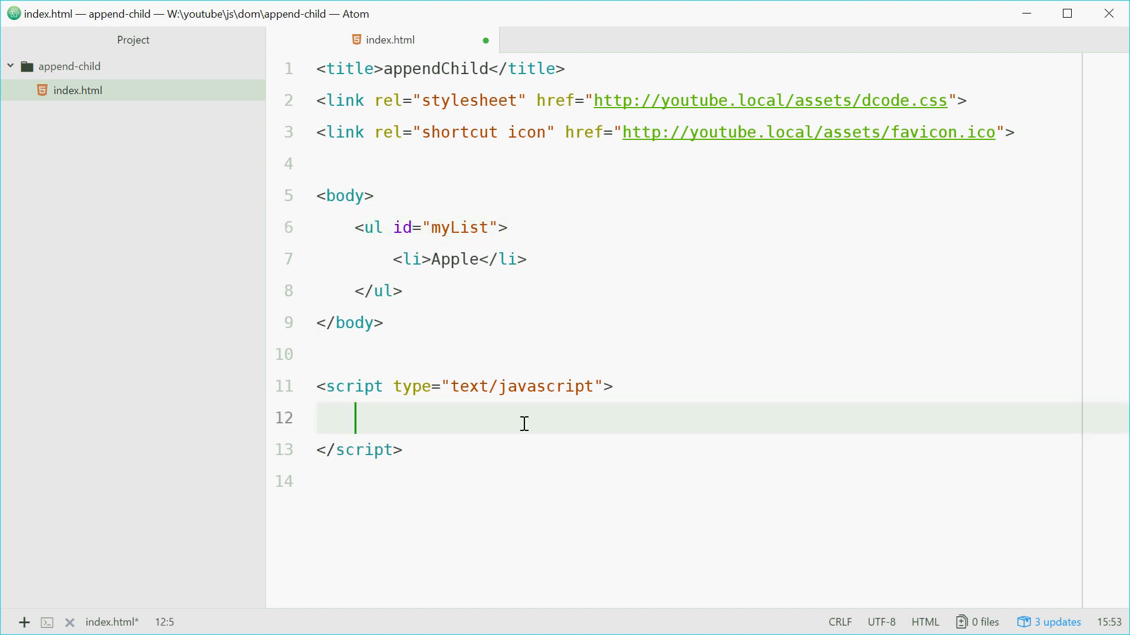
text(const m)
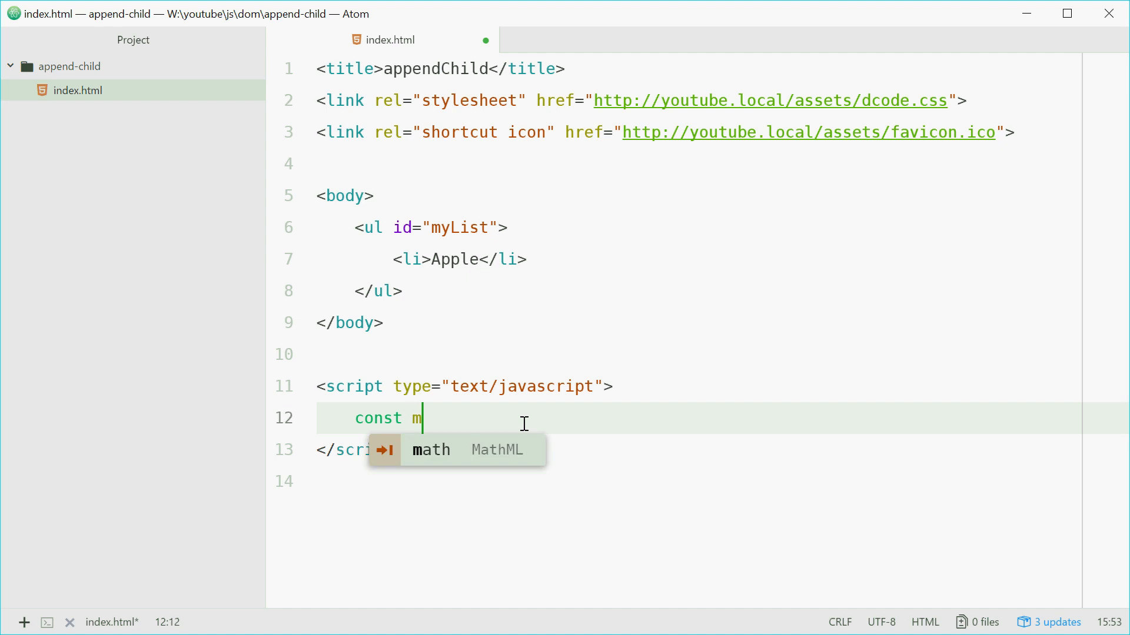
text(yList =)
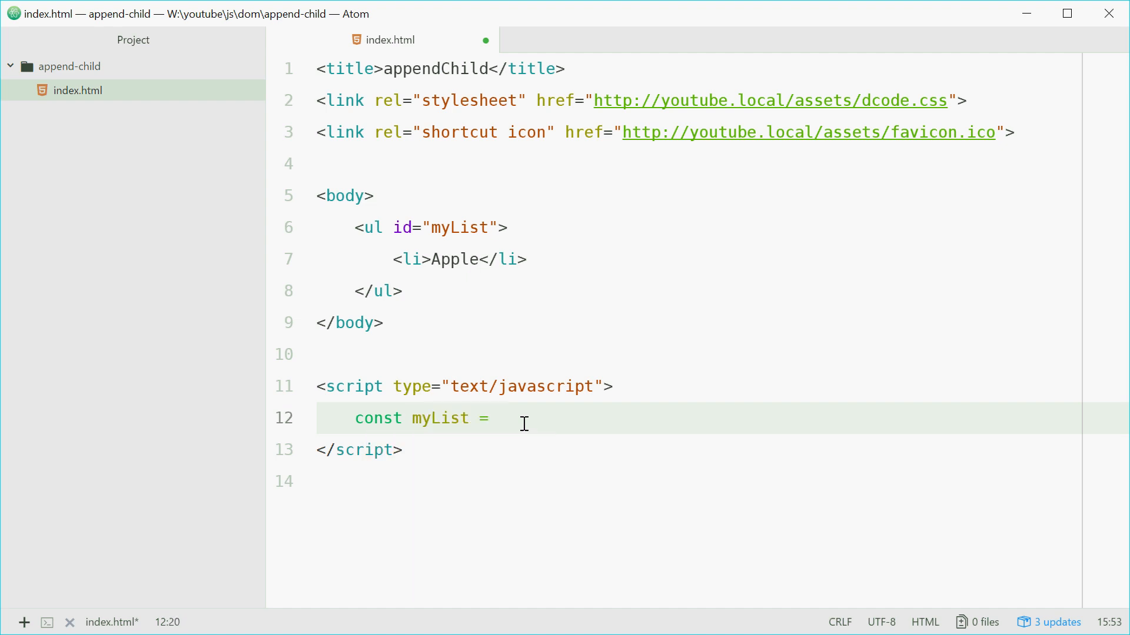
text(document.getElem)
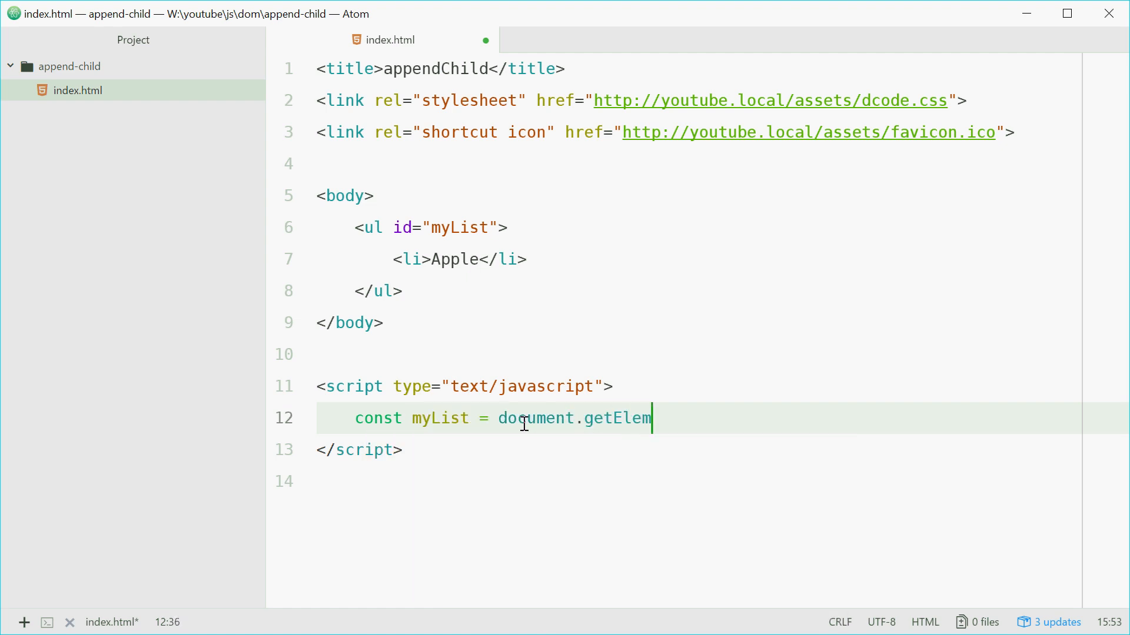
text(entById(")
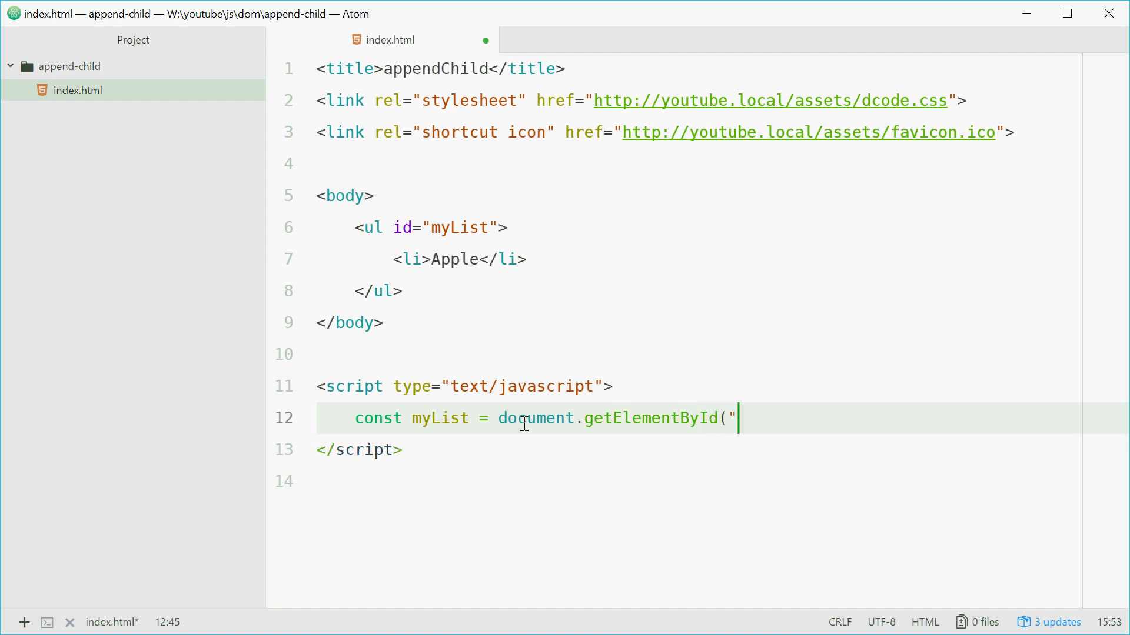
text(my)
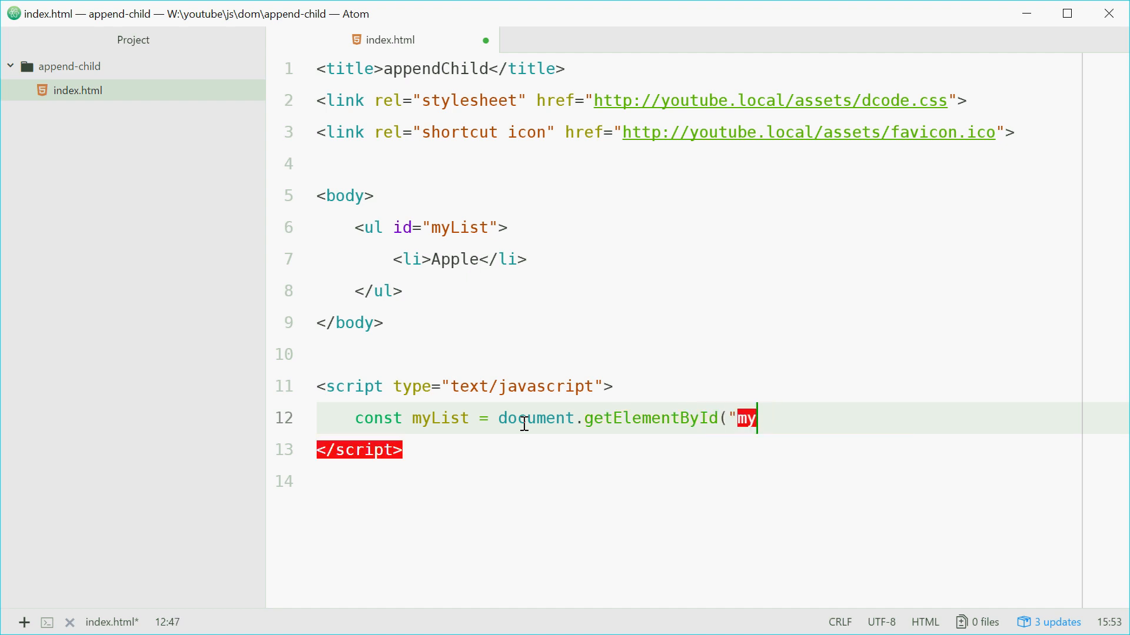
text(list");)
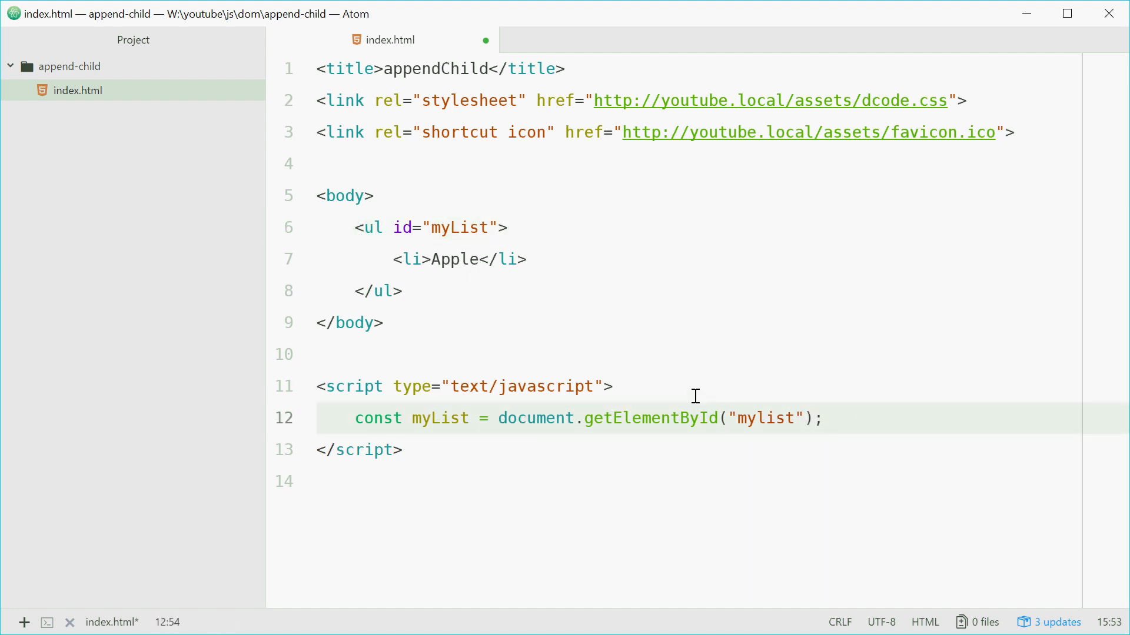
text(// Parent Element)
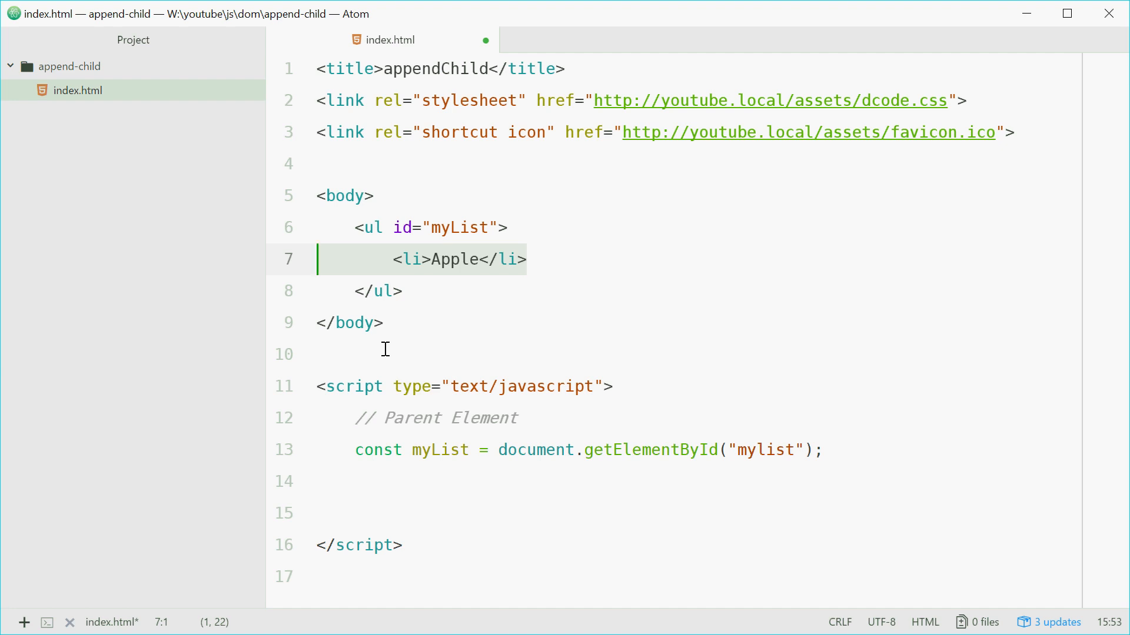
mouse_move(455, 336)
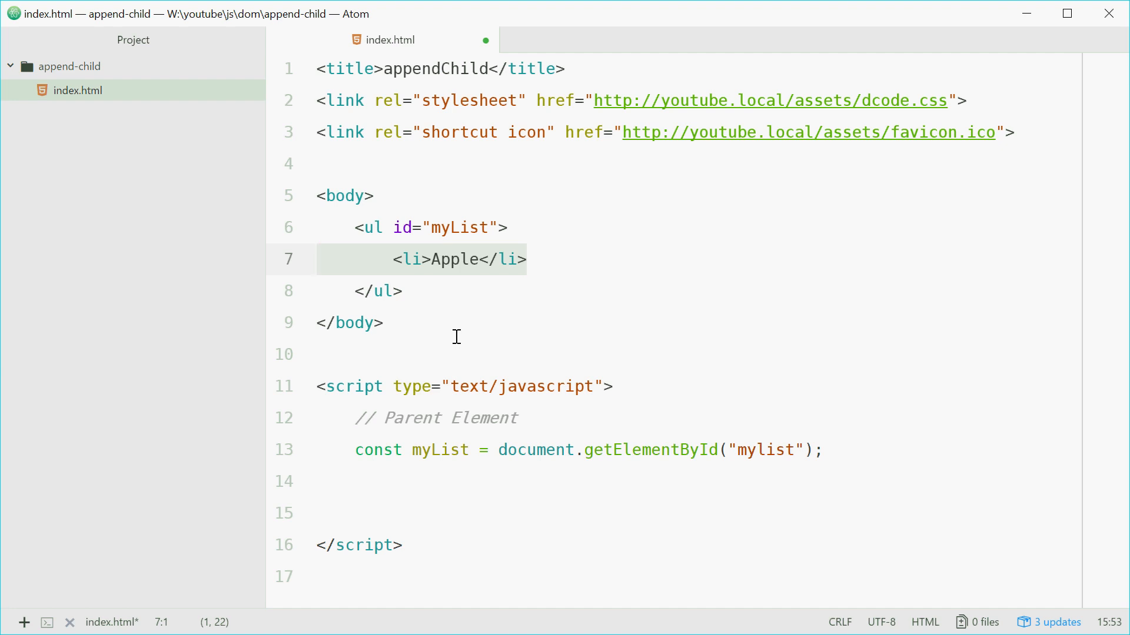
- Add a // New List Item (<li>) comment and let newListItem = document.createElement('li');
text(//)
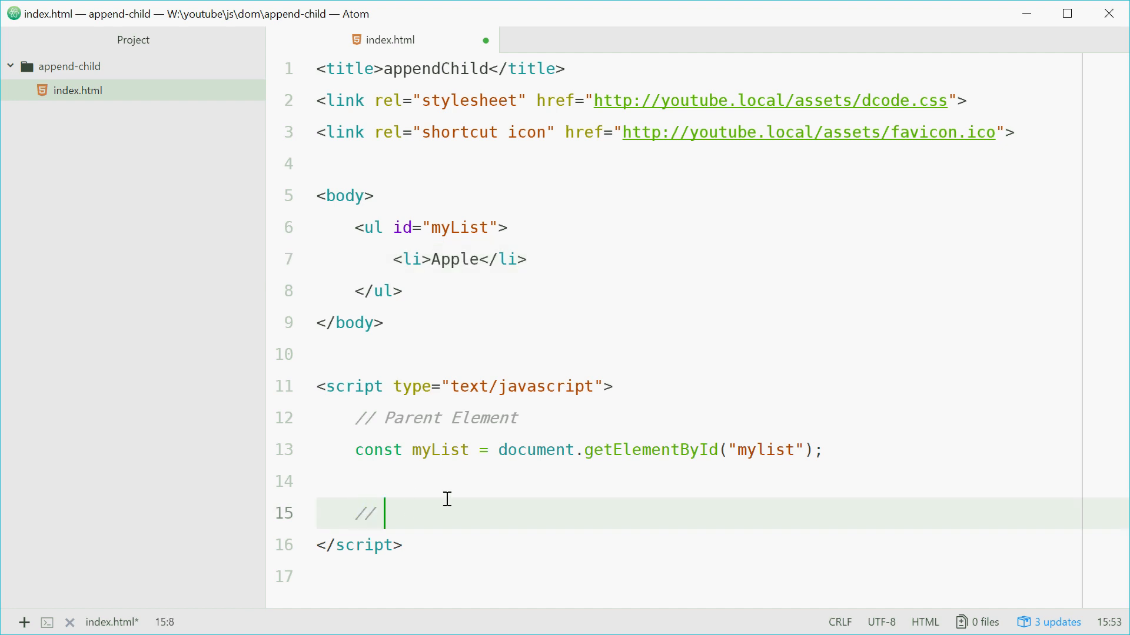
text(New)
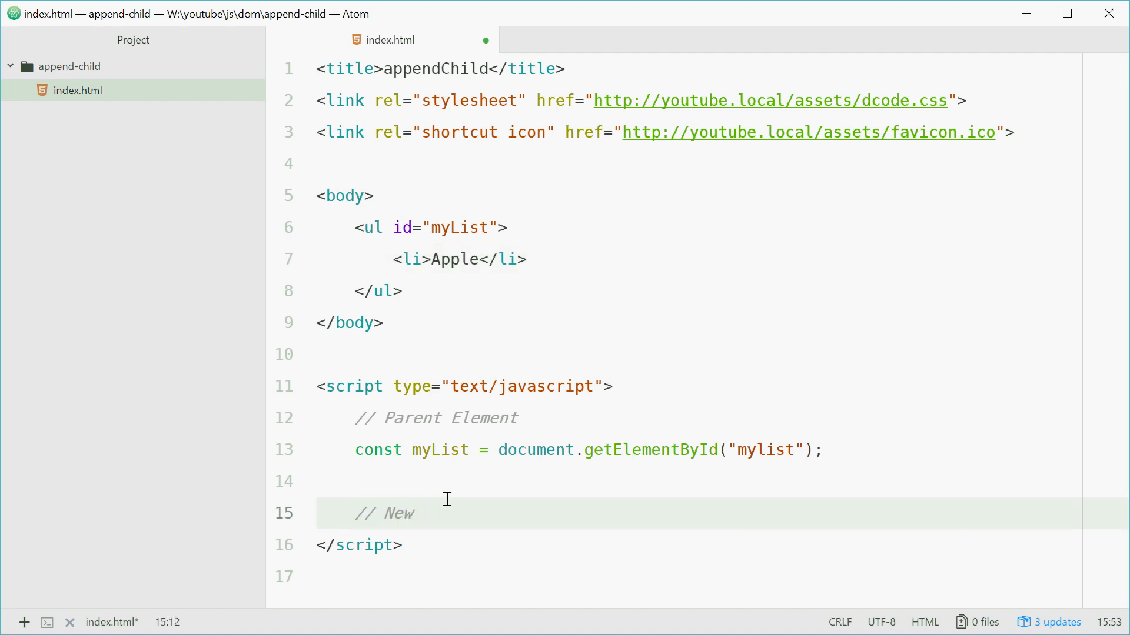
text(List Item (<li>)
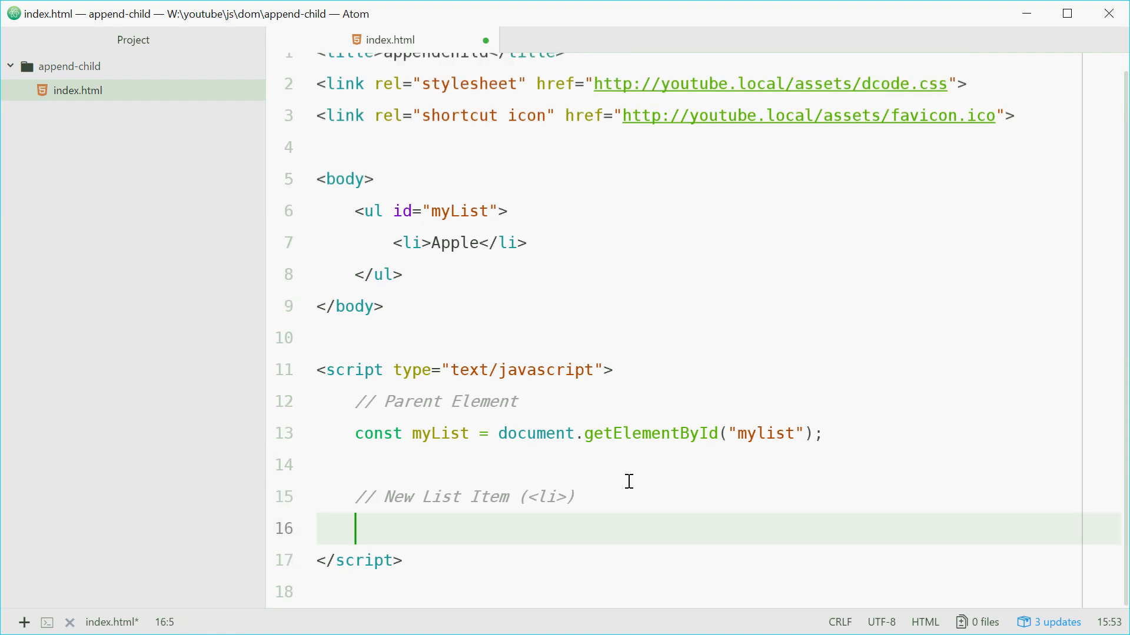
text(let newListI)
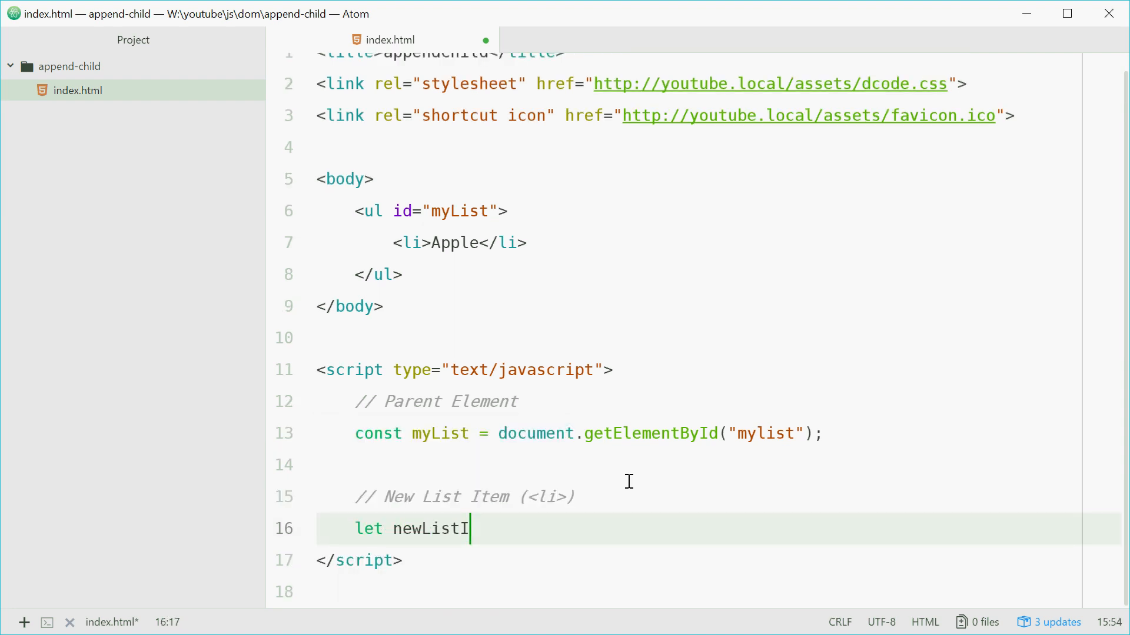
text(tem =)
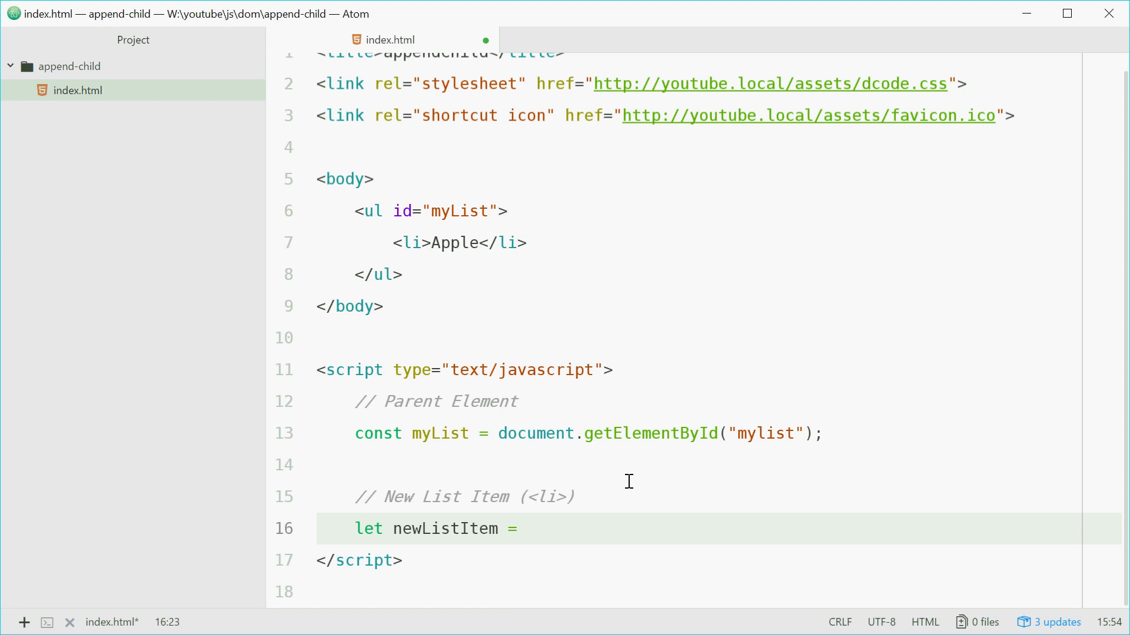
text(document.)
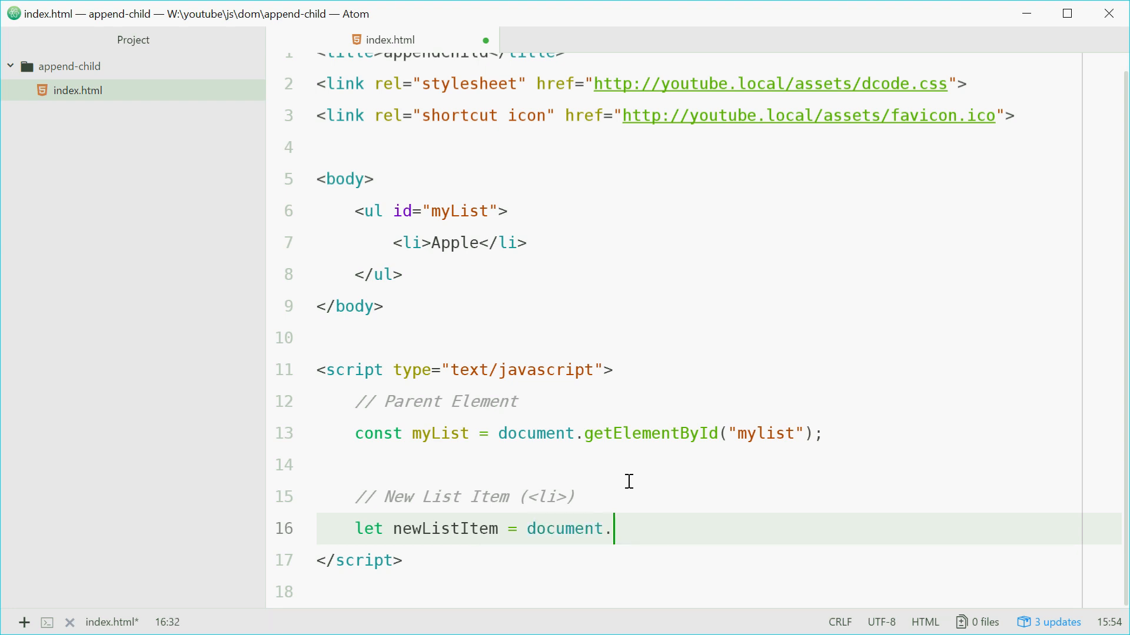
text(createElement)
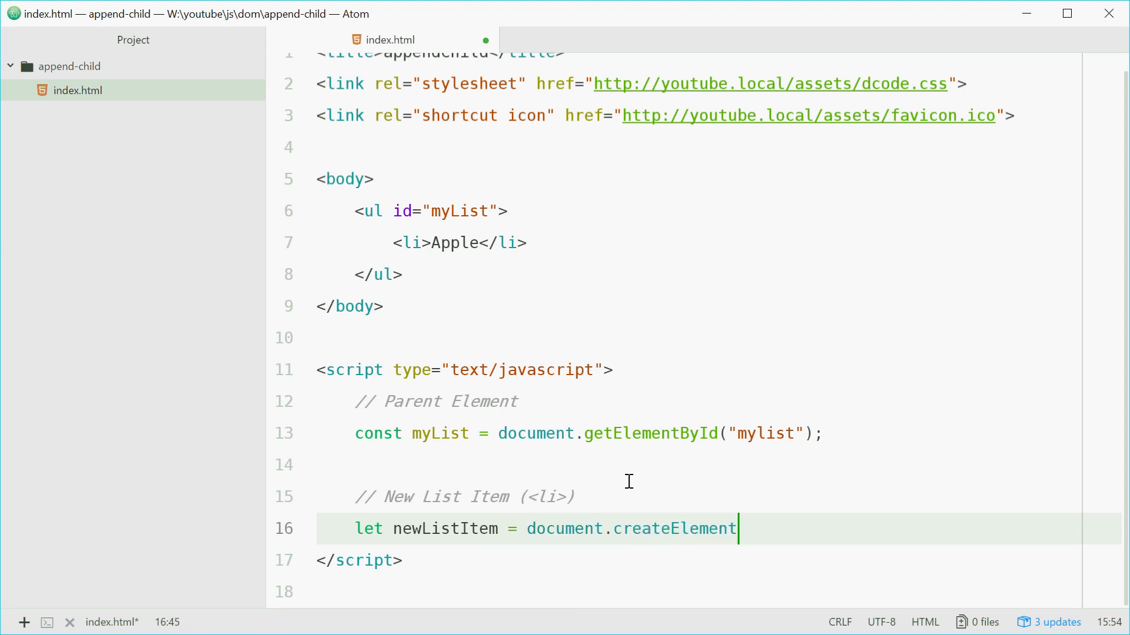
text(('li')
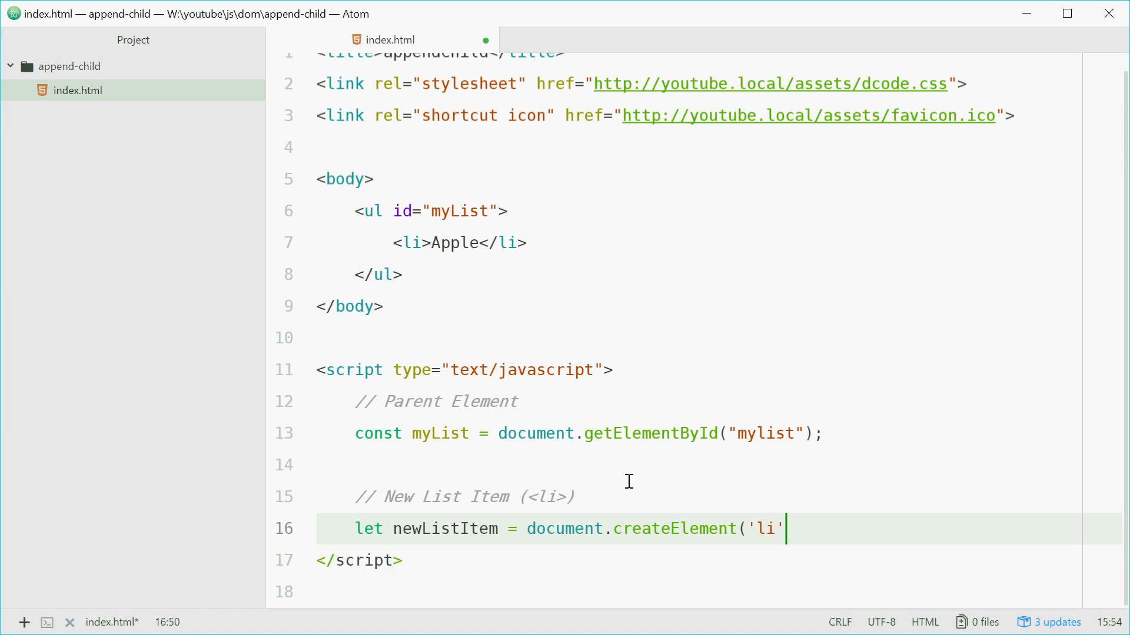
text();)
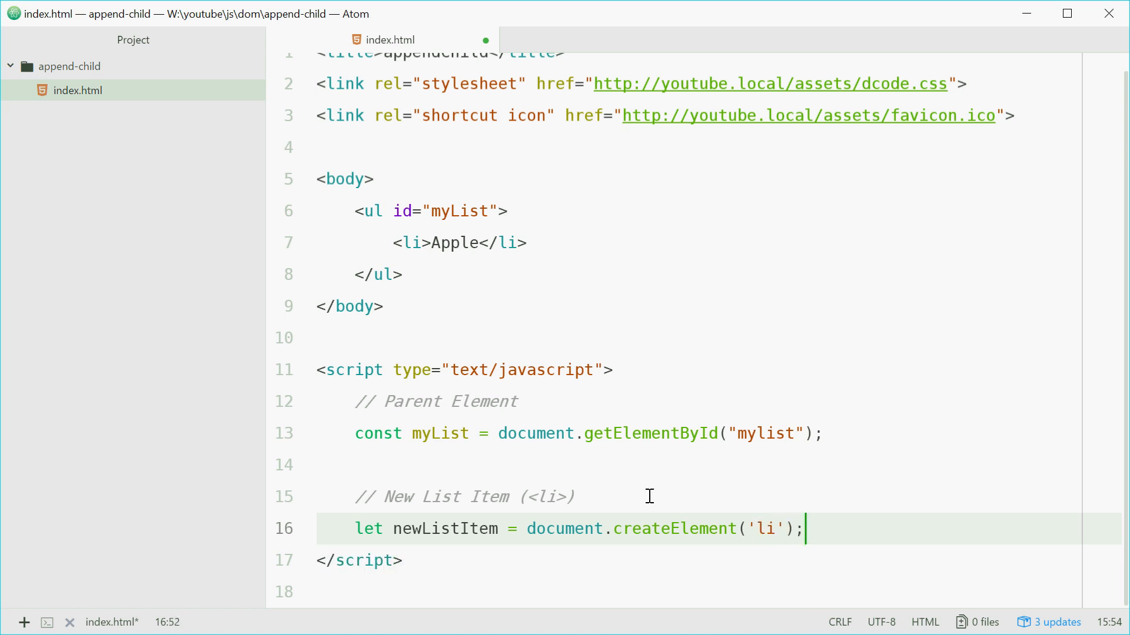
mouse_move(579, 515)
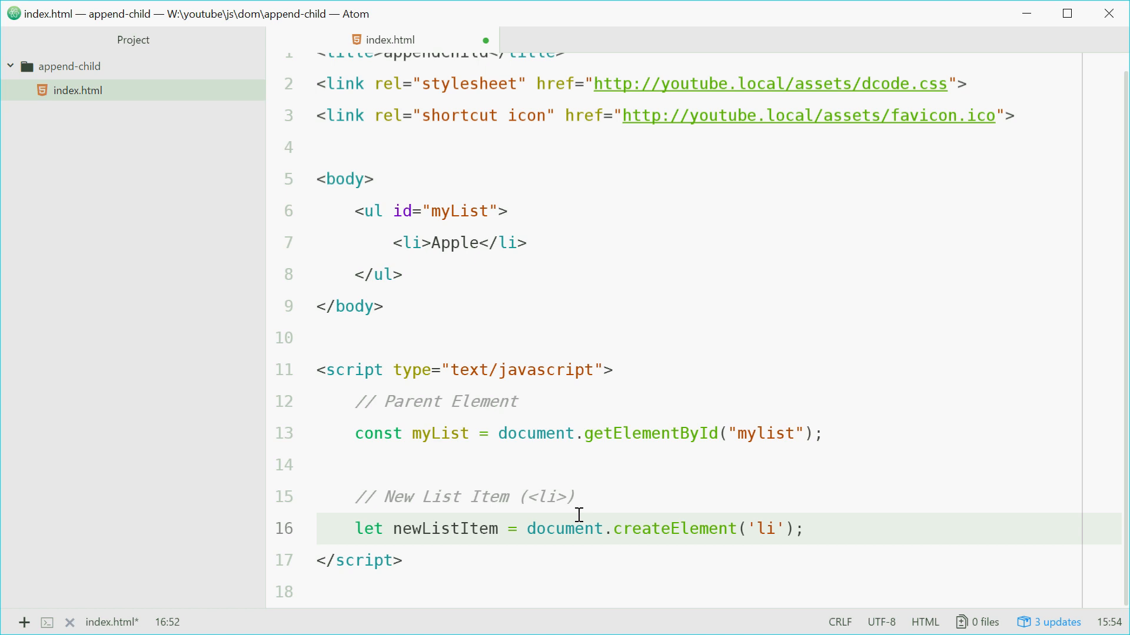
double_click(453, 243)
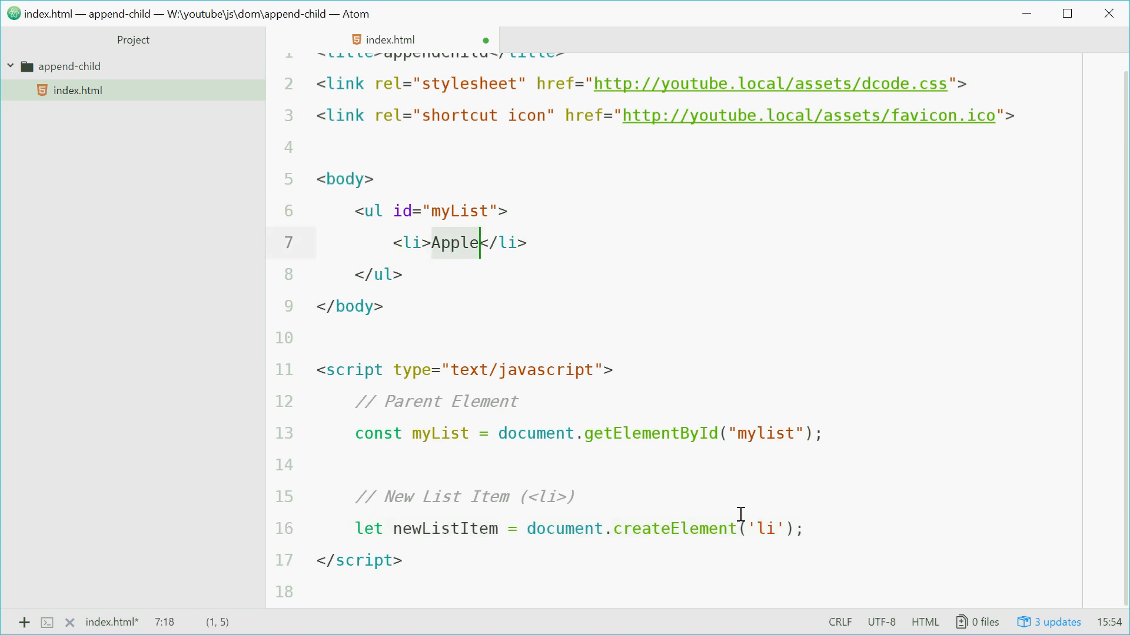
- Set newListItem.textContent = 'Banana'; below the createElement line
text(n)
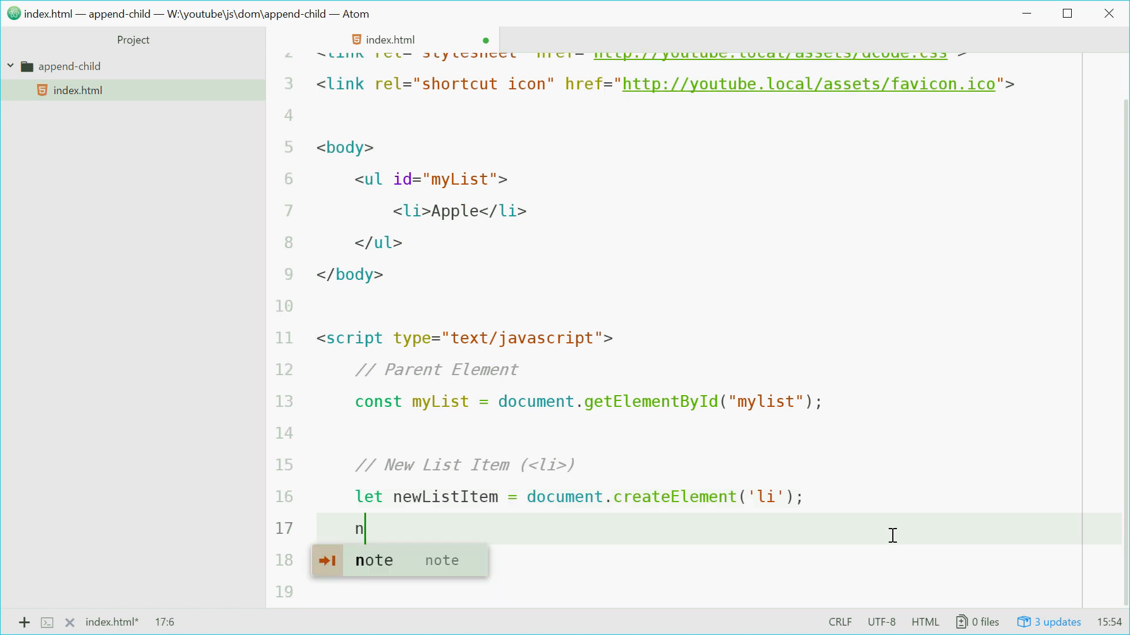
text(ewListItem.textC)
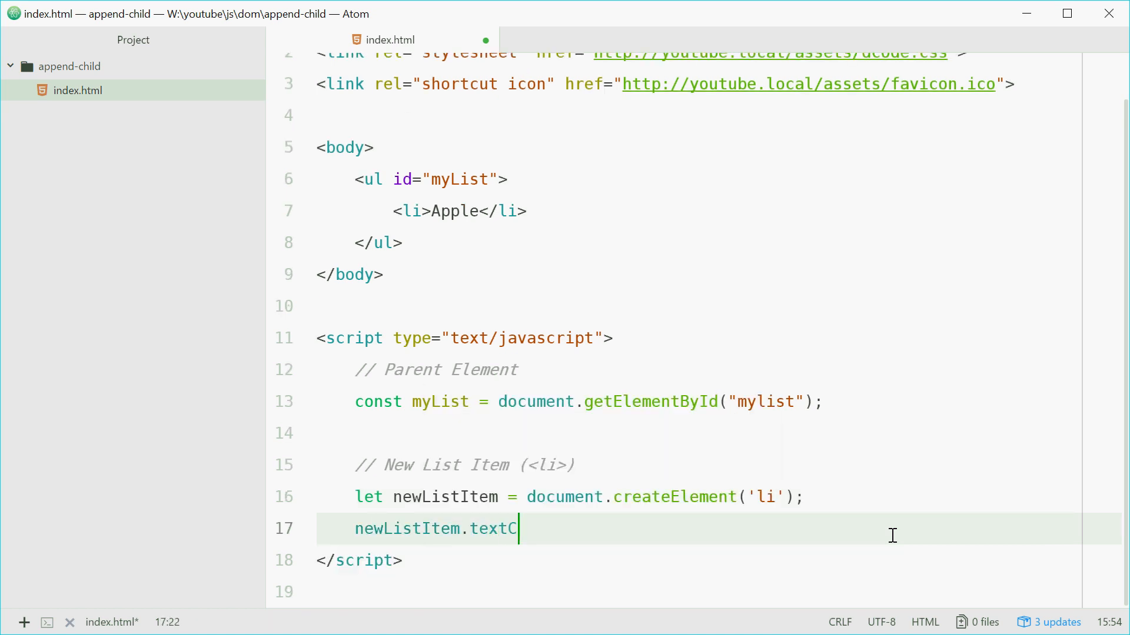
text(ontent =)
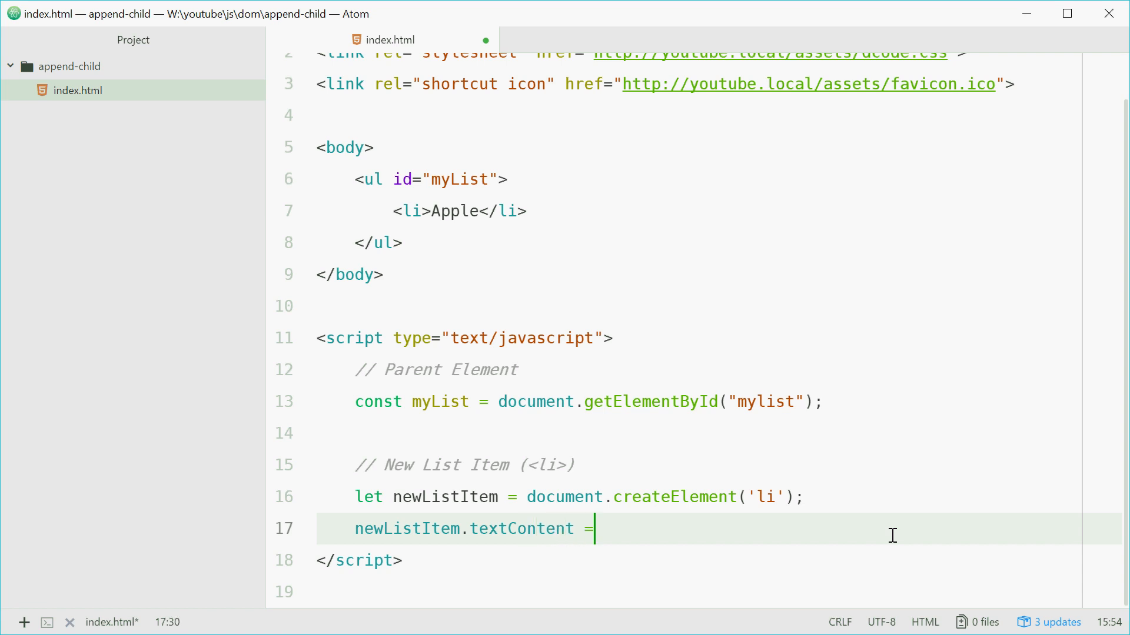
text(')
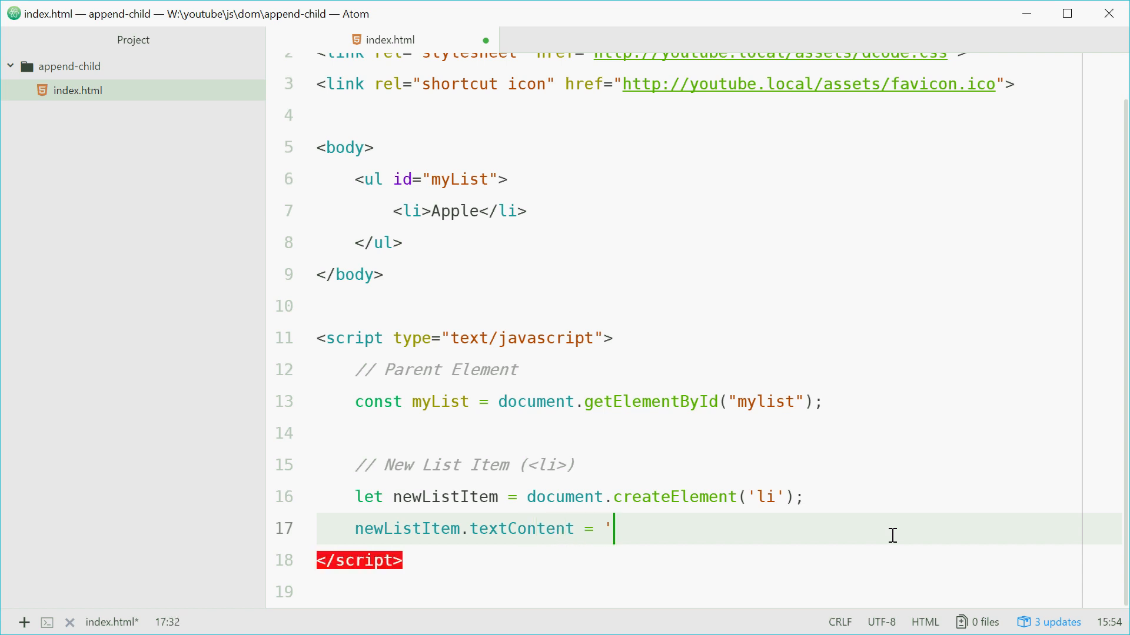
text(Banana';)
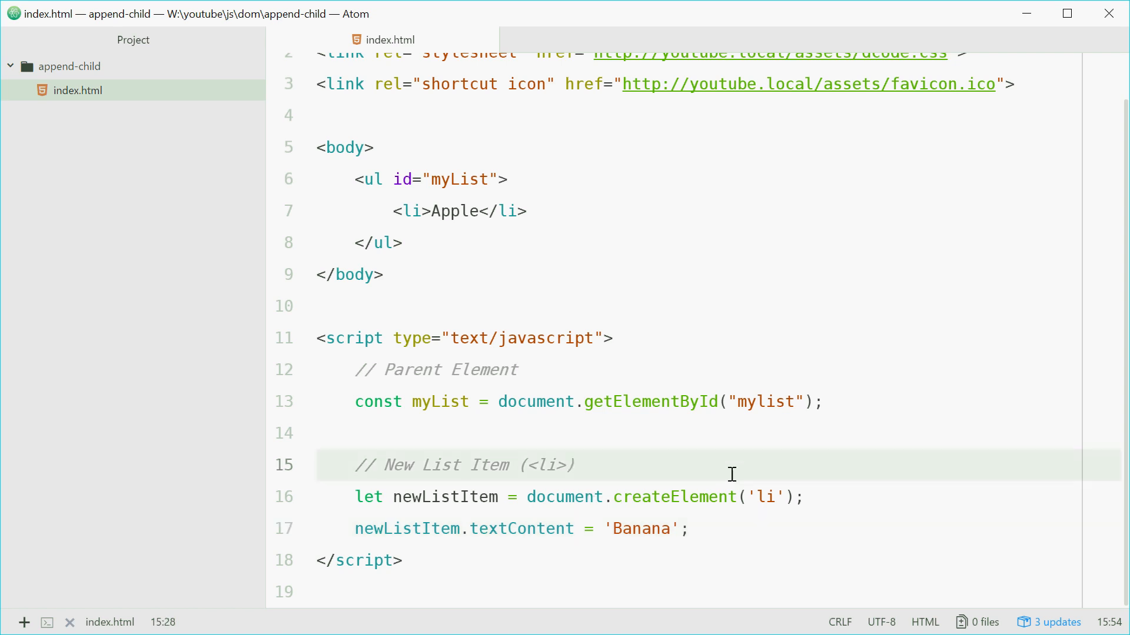
- Update the comment to read New List Item (<li>Banana</li>) and start a new line
text(Banana<)
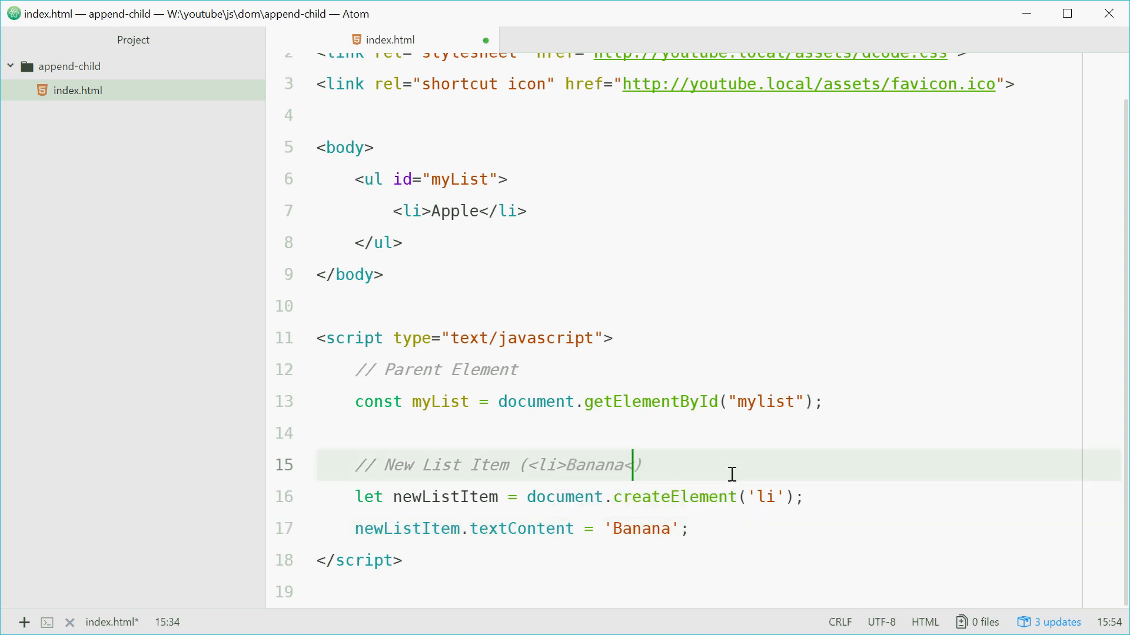
text(/li>)
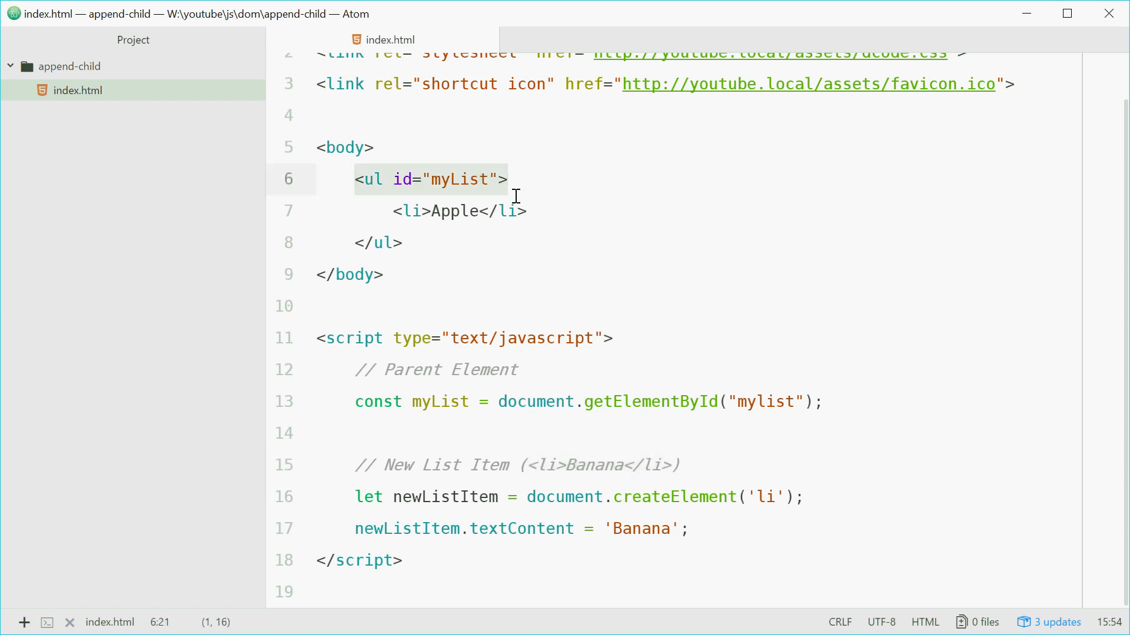
click(688, 529)
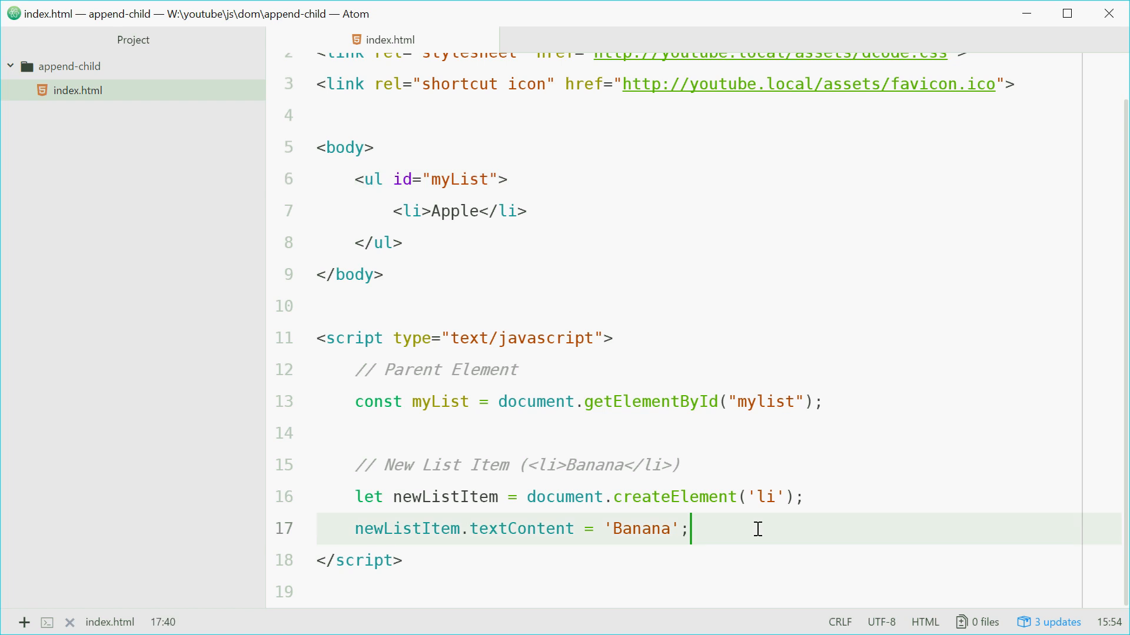
key(enter)
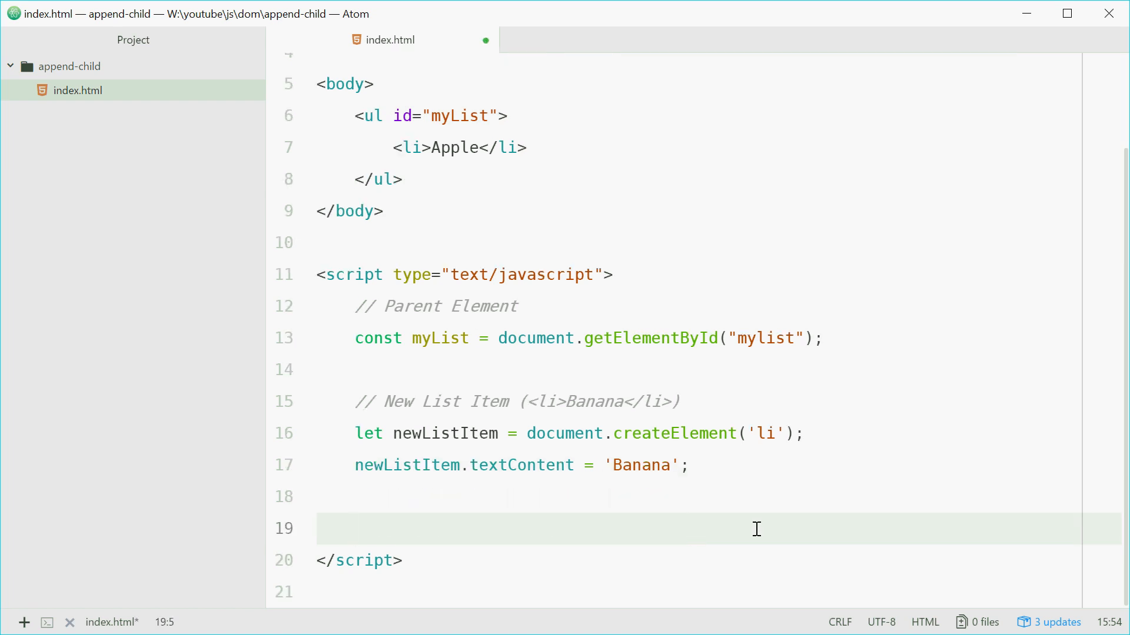
- Append the item with myList.appendChild(newListItem); and save index.html
text(myList.)
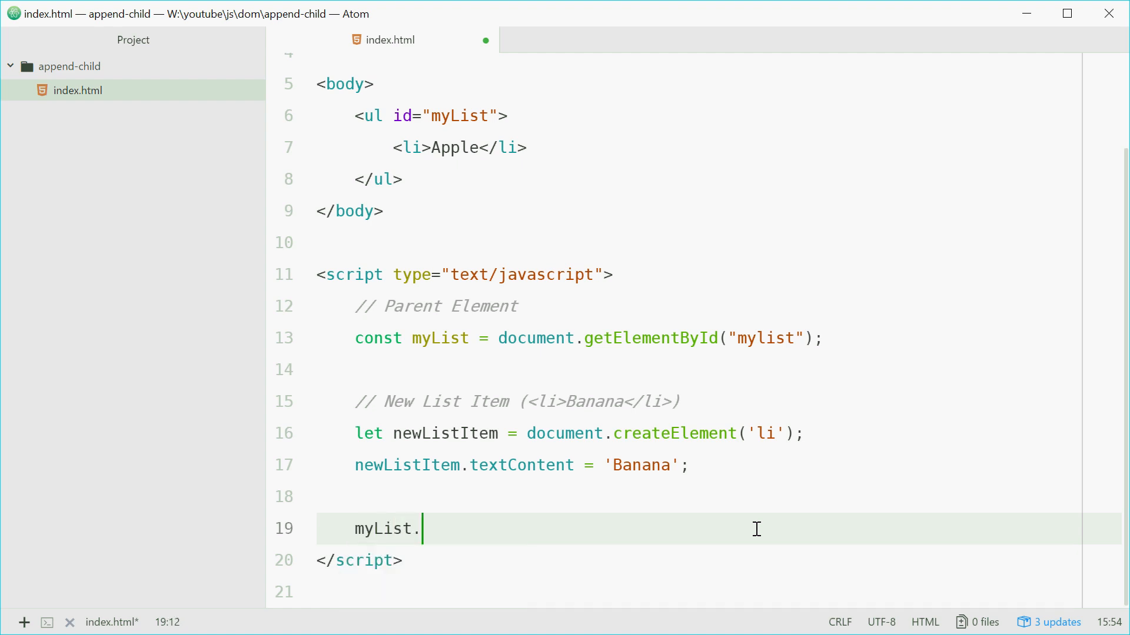
text(appendChild)
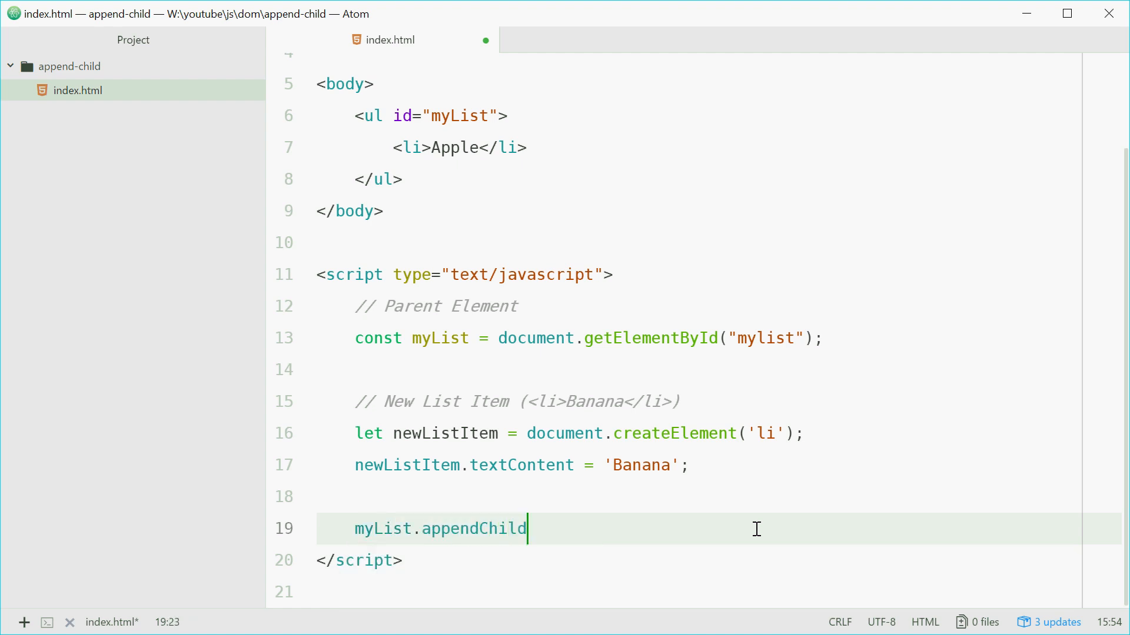
text((newListItem);)
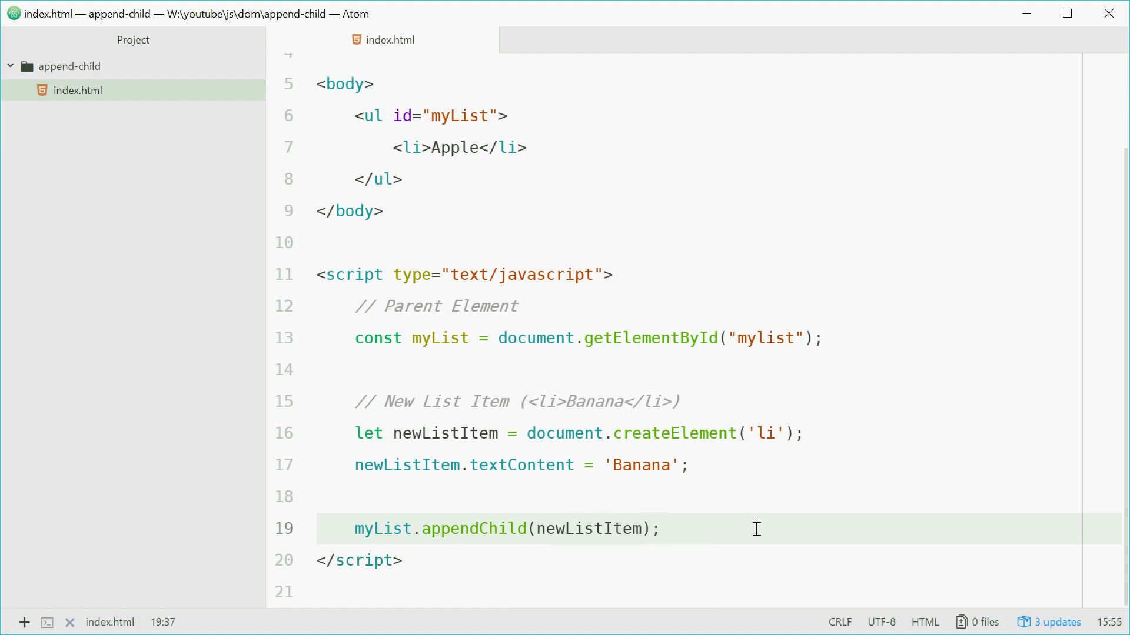
click(356, 528)
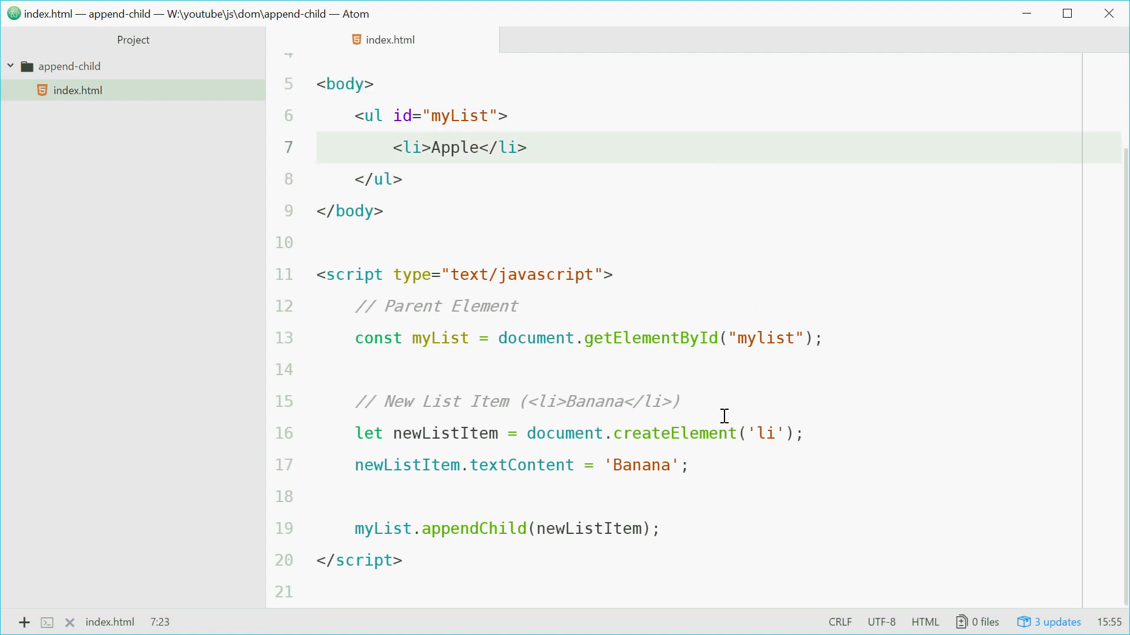
- Switch to Chrome and reload the append-child page to test the script
click(527, 147)
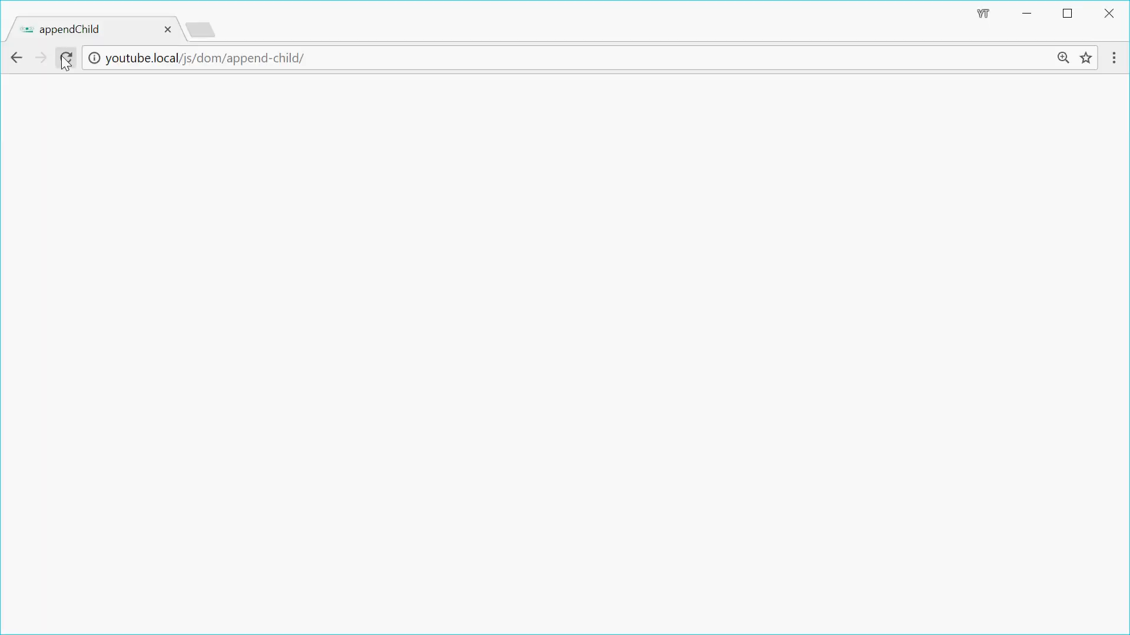
click(65, 58)
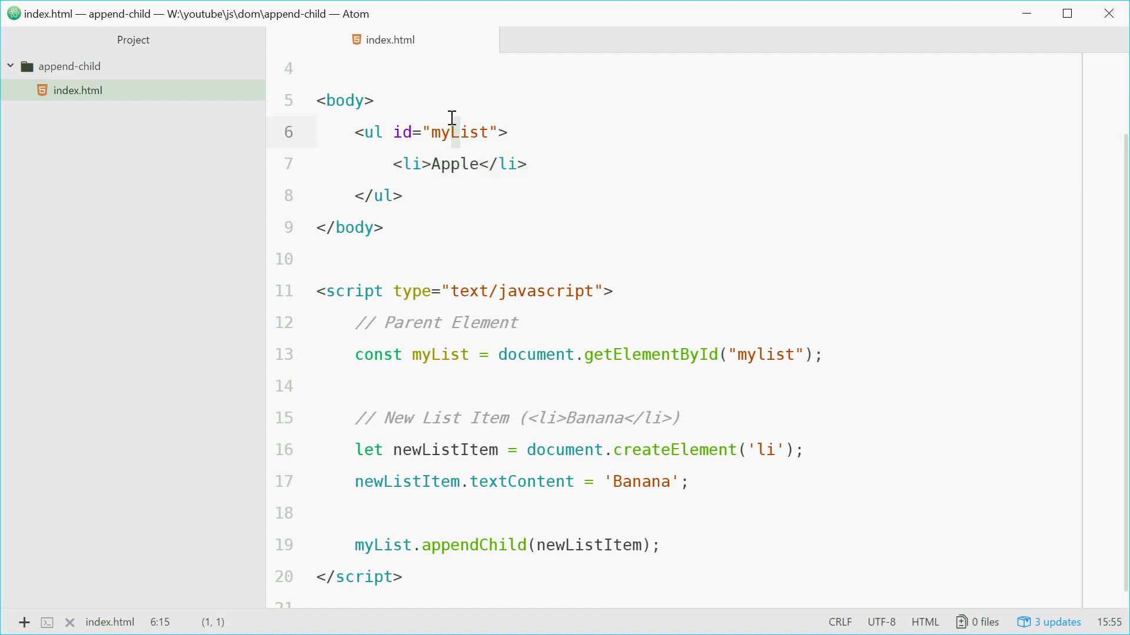
- Correct the getElementById id from mylist to myList to match the markup
click(762, 353)
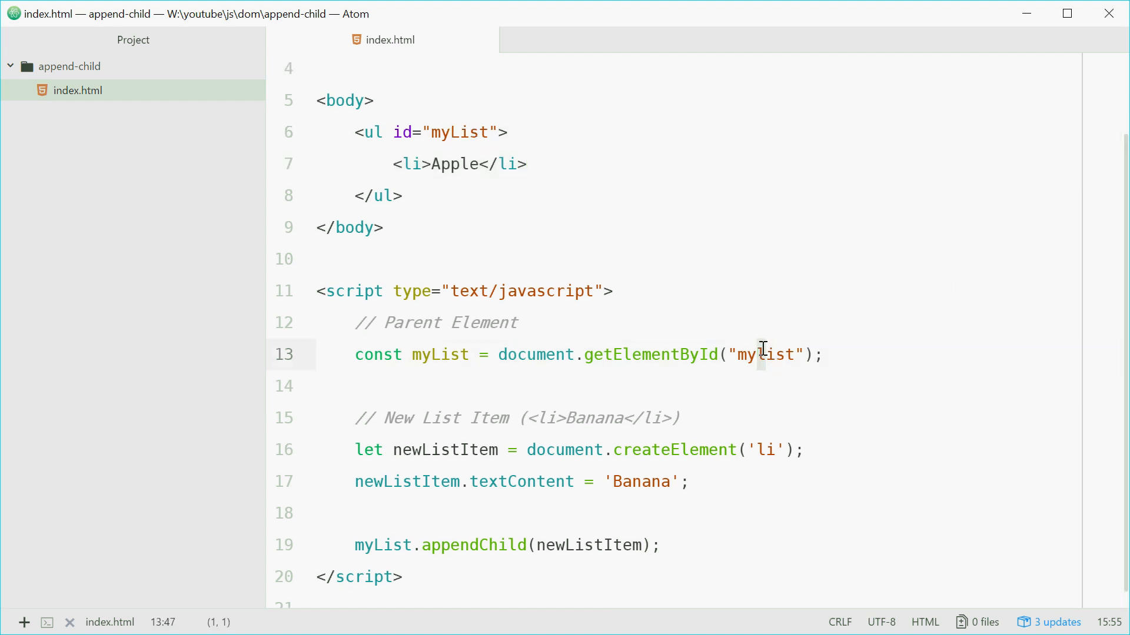
double_click(761, 354)
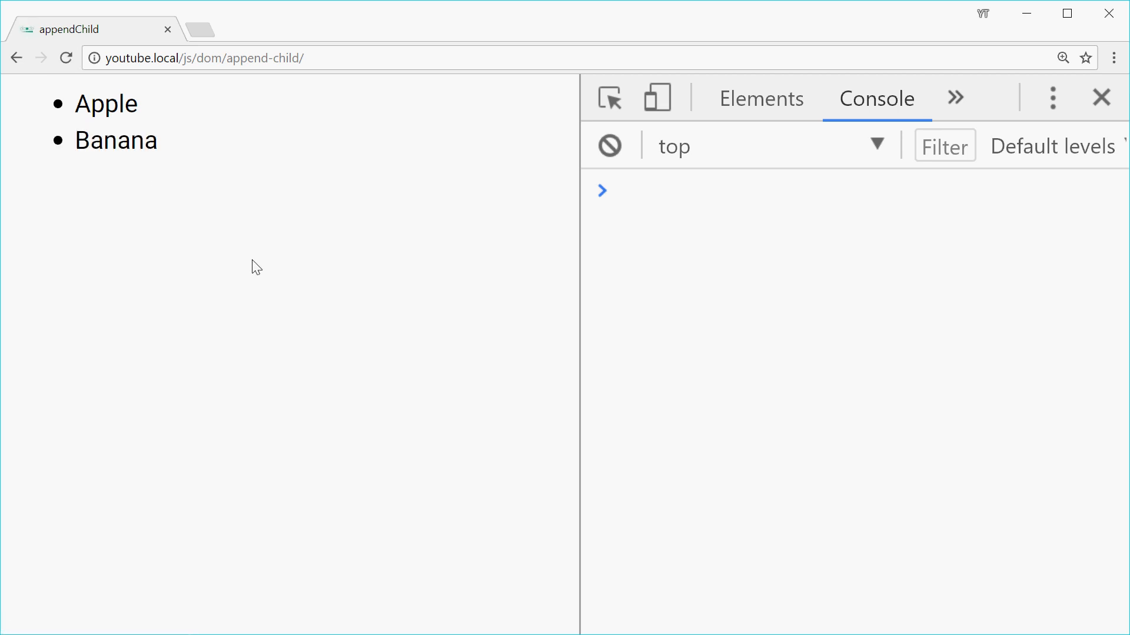
mouse_move(173, 207)
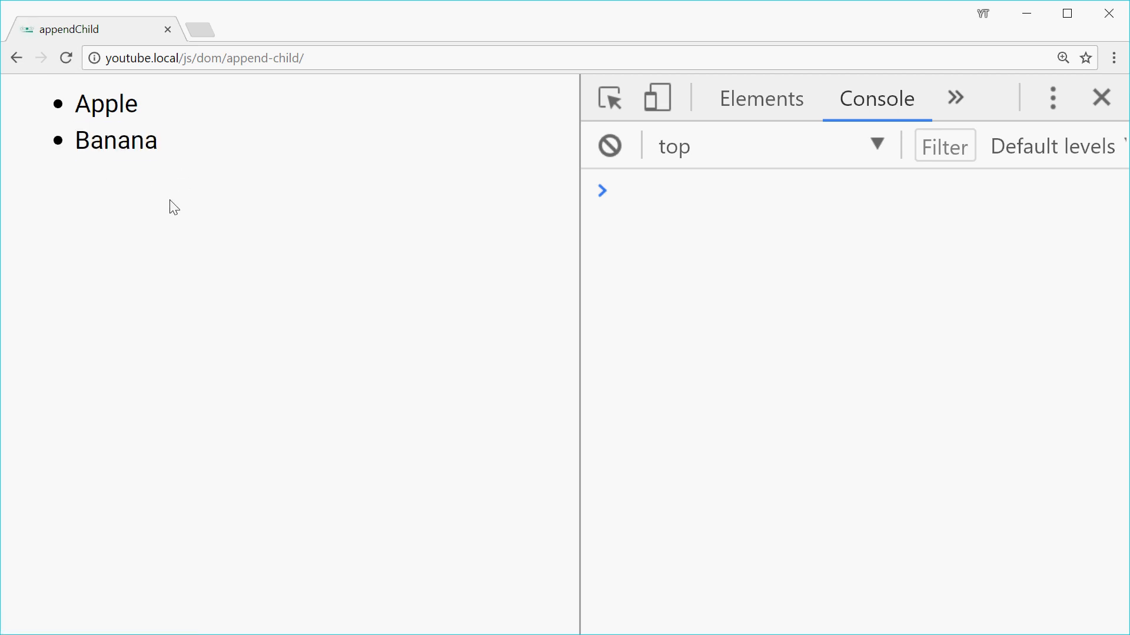
mouse_move(388, 263)
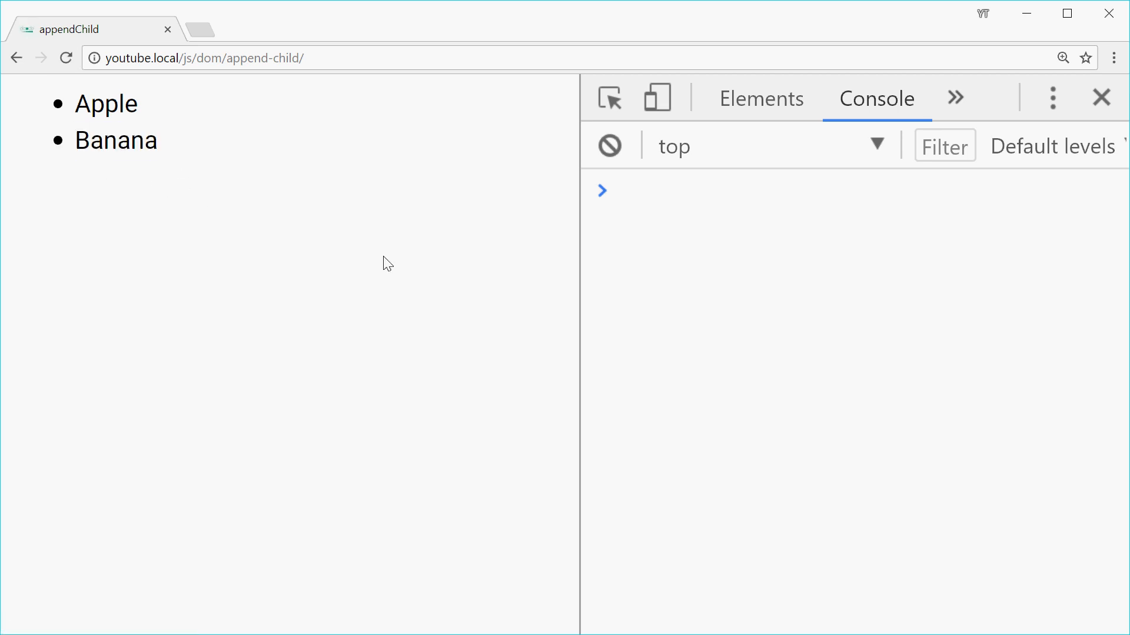
- Reload the page in Chrome to confirm Banana appears under Apple
click(760, 99)
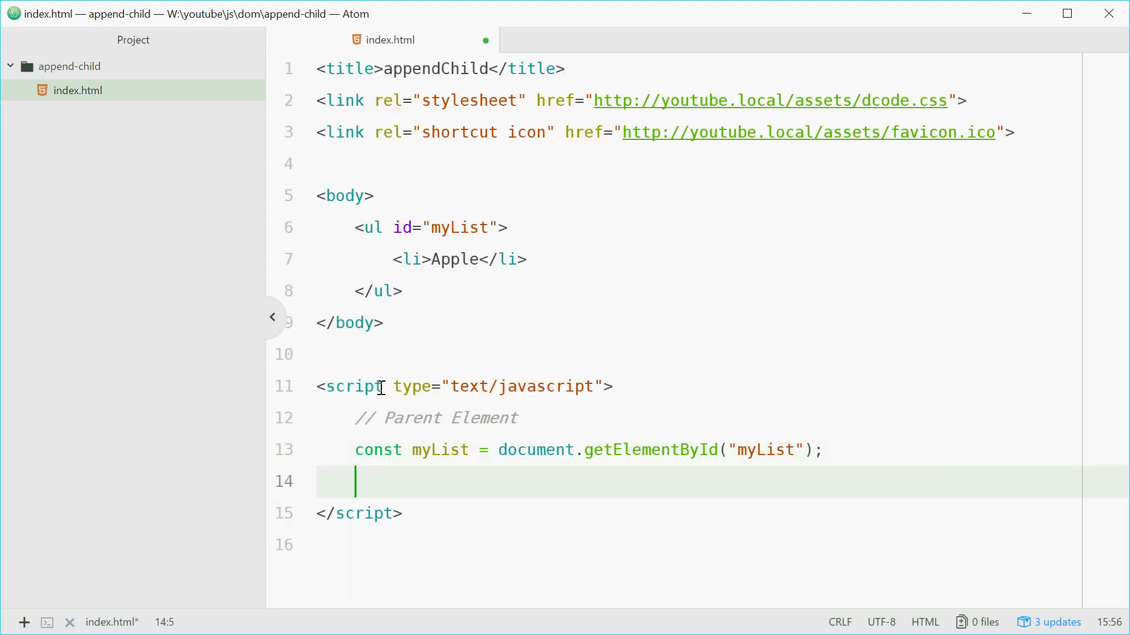
- Declare const fruitList = ["Banana", "Orange", "Mango", "Lemon"]; below the myList constant
text(const fruitList = [)
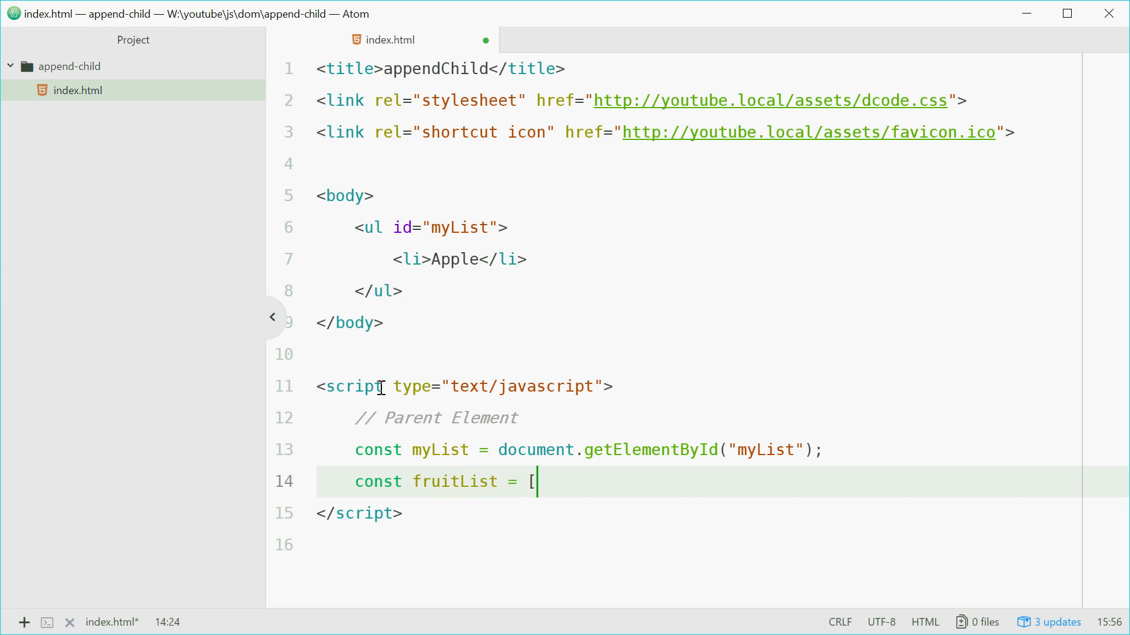
text("Banaa)
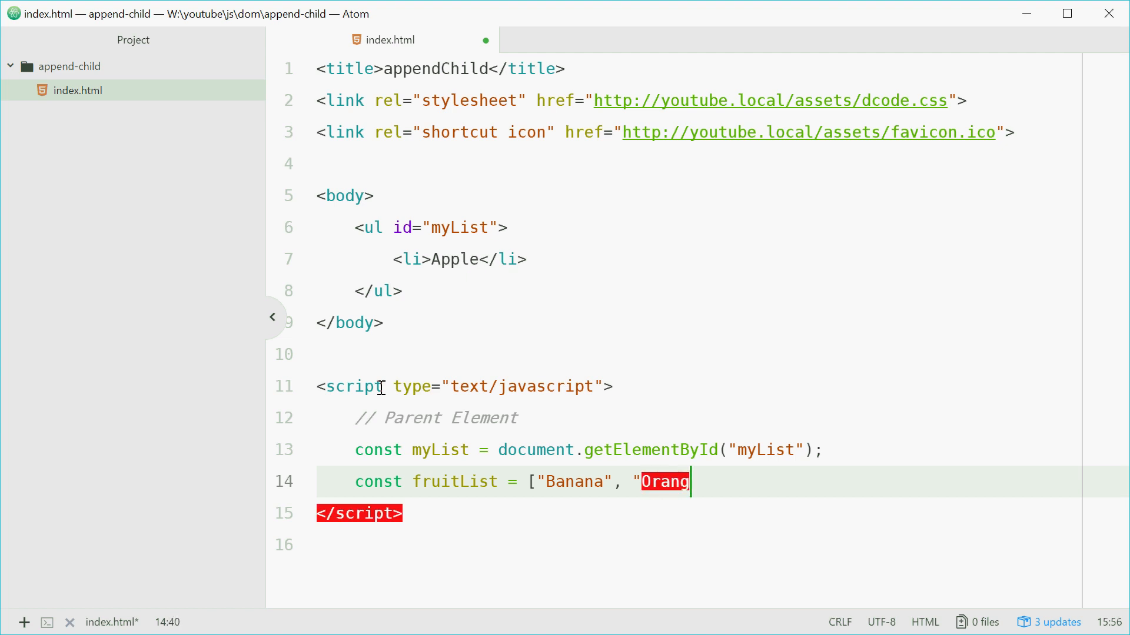
text(e", ")
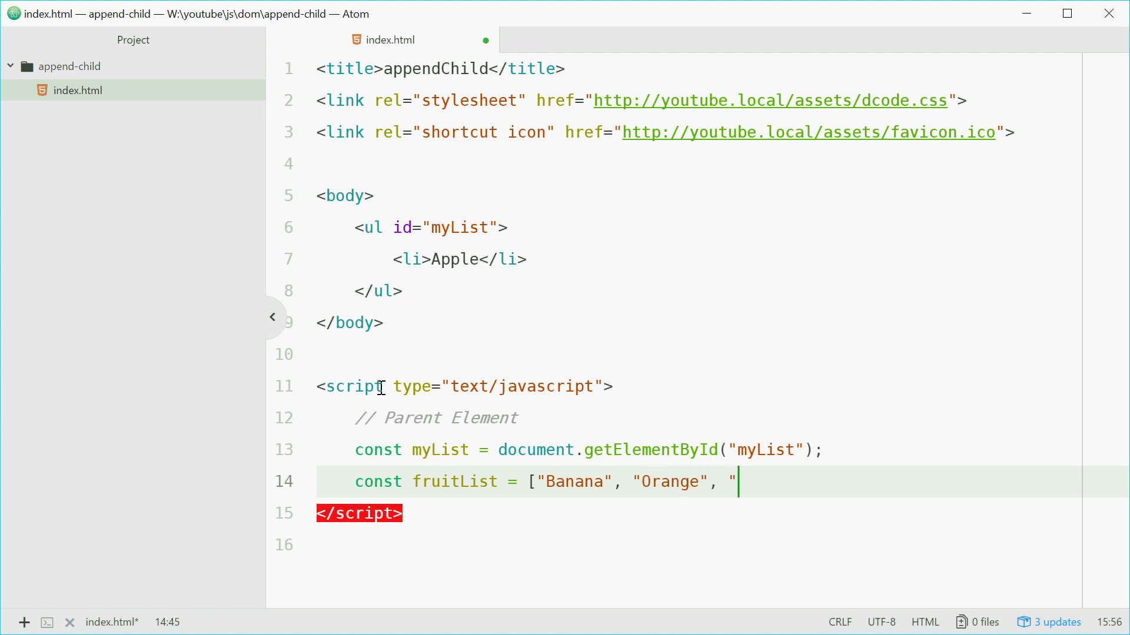
text(M)
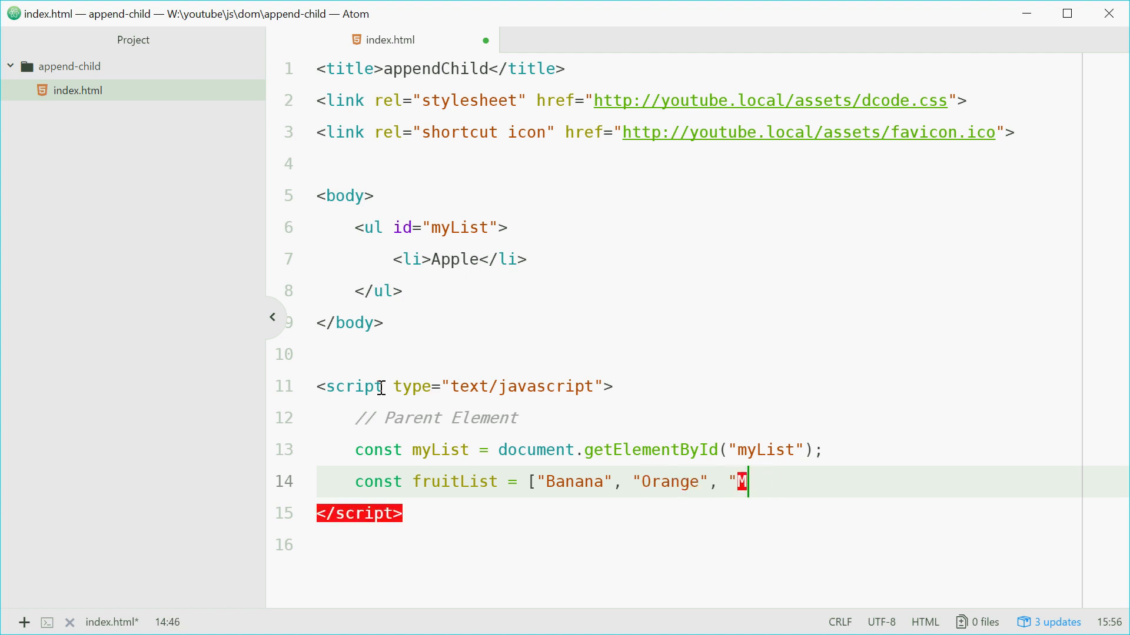
text(ango",)
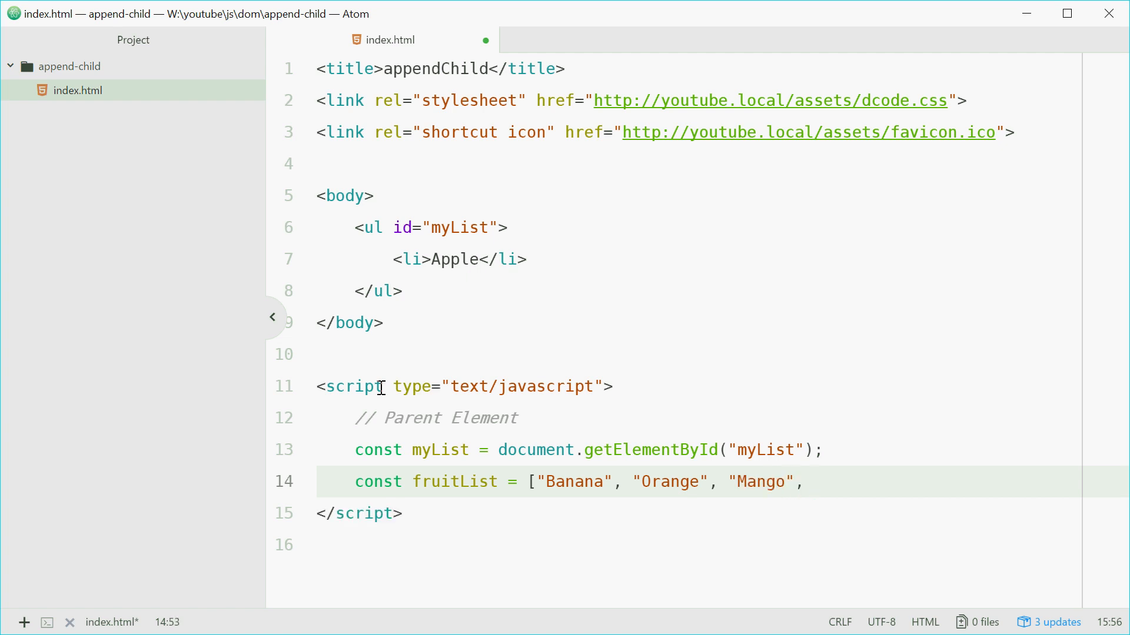
text("Lemon")
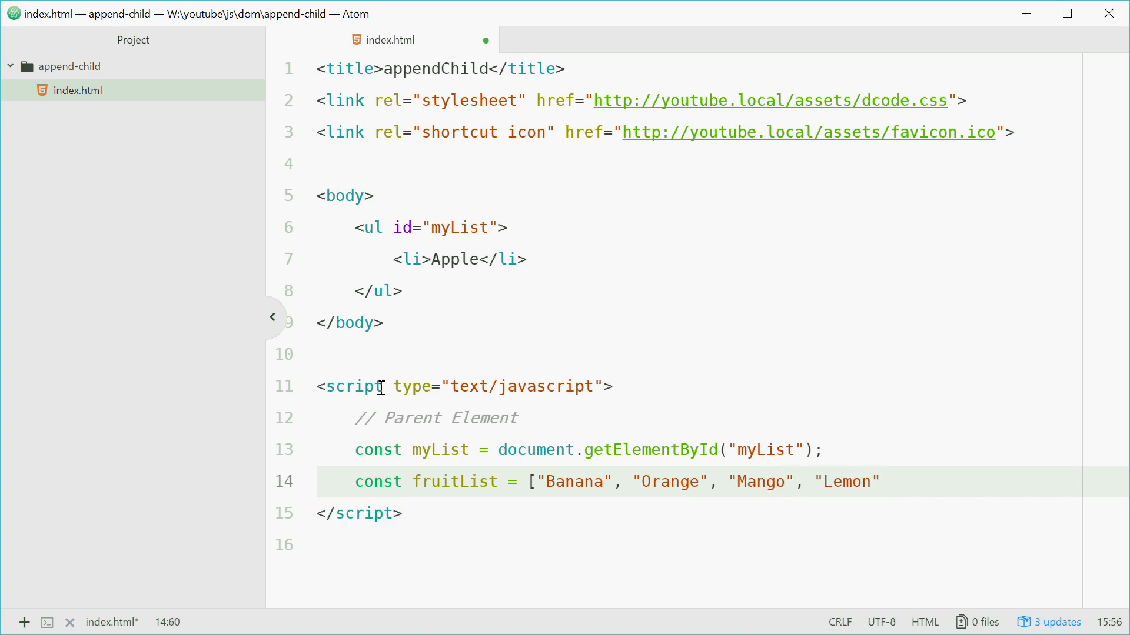
text(];)
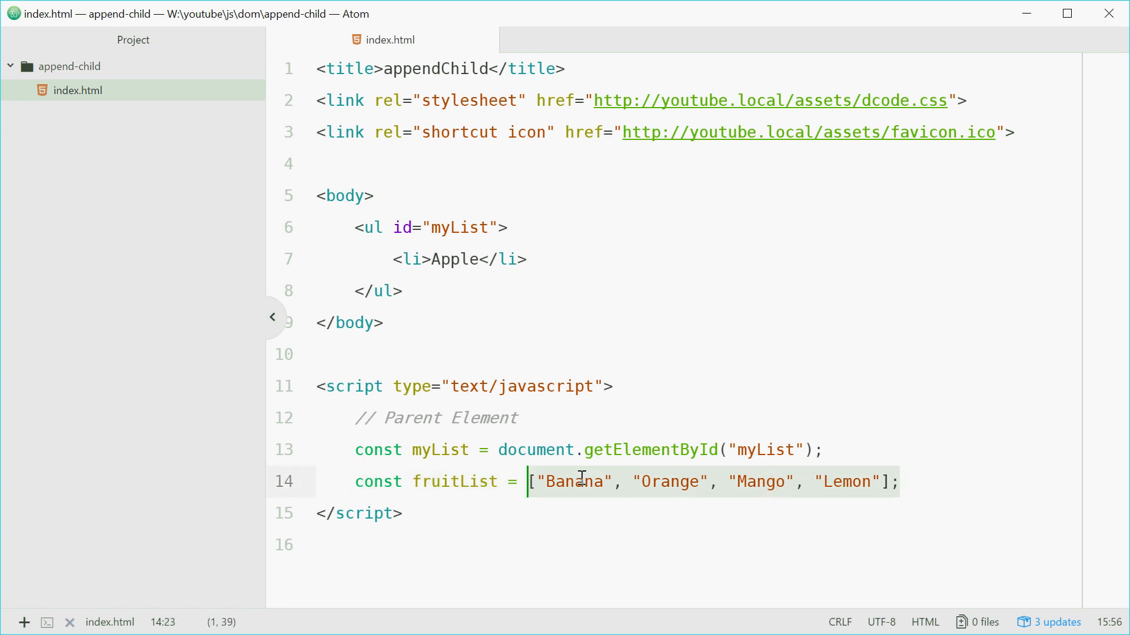
click(529, 259)
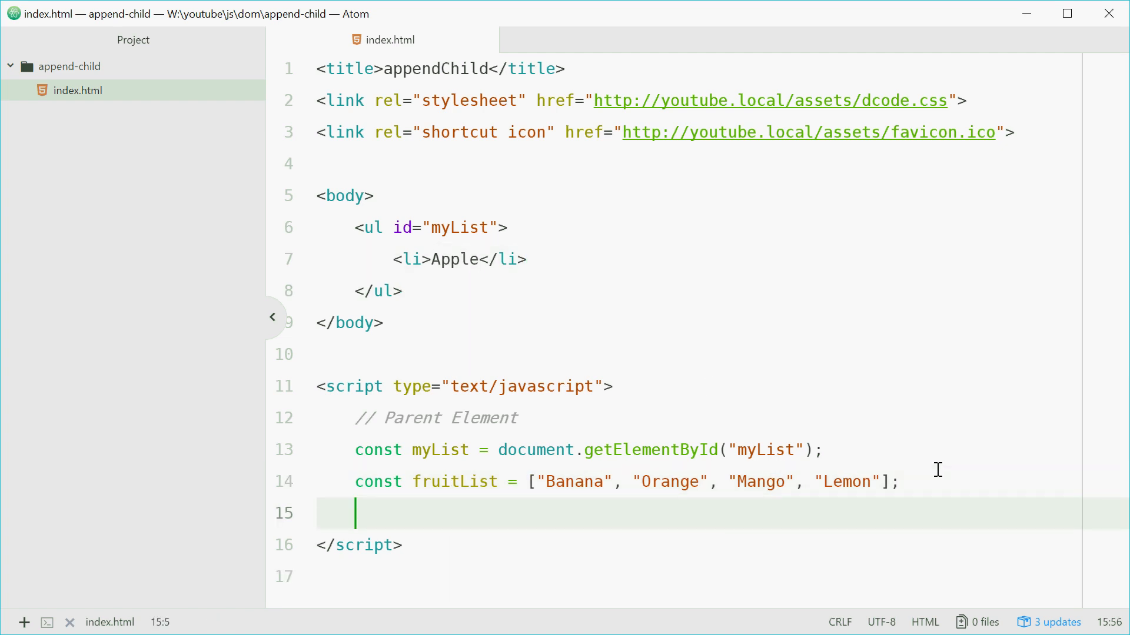
- Write for (let fruit of fruitList) { with let newListItem = document.createElement('li'); inside
text(for ()
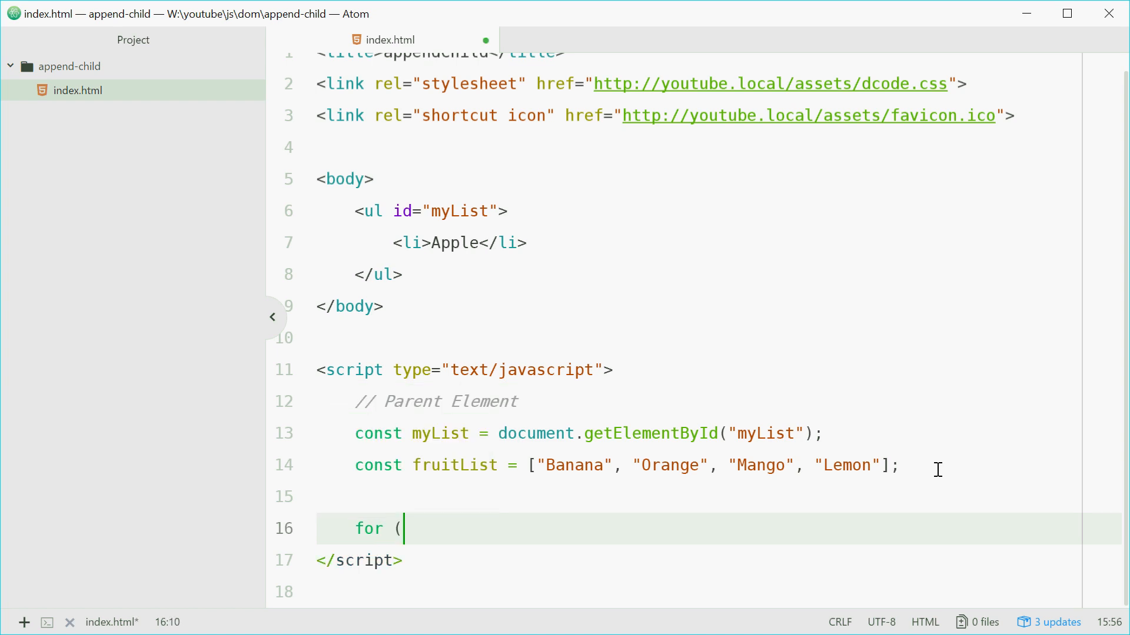
text(let)
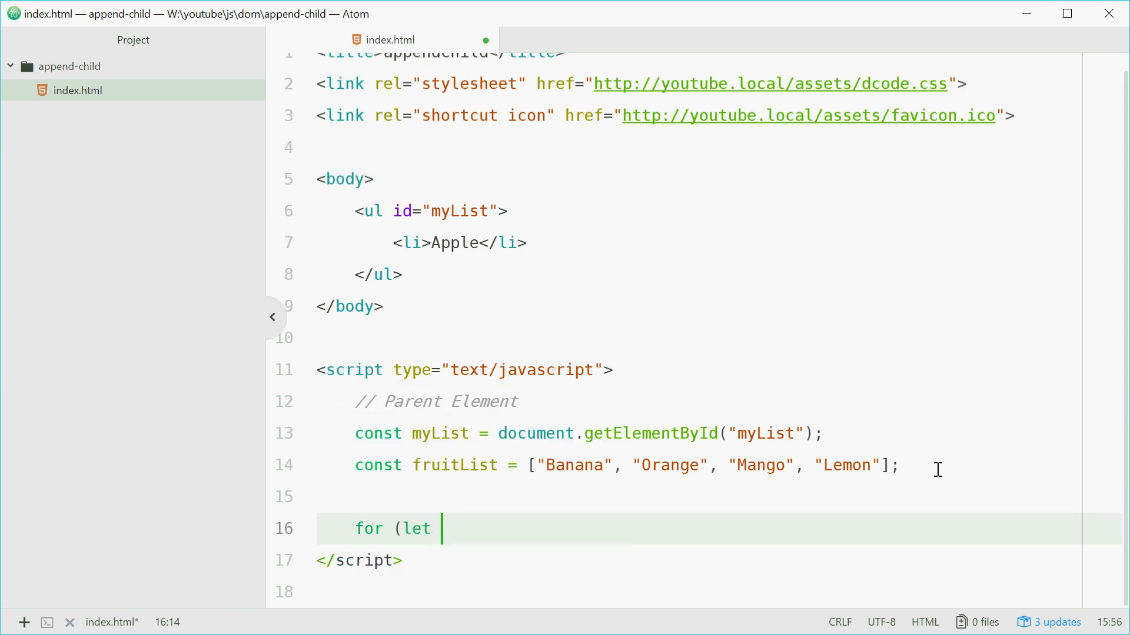
text(fruitList)
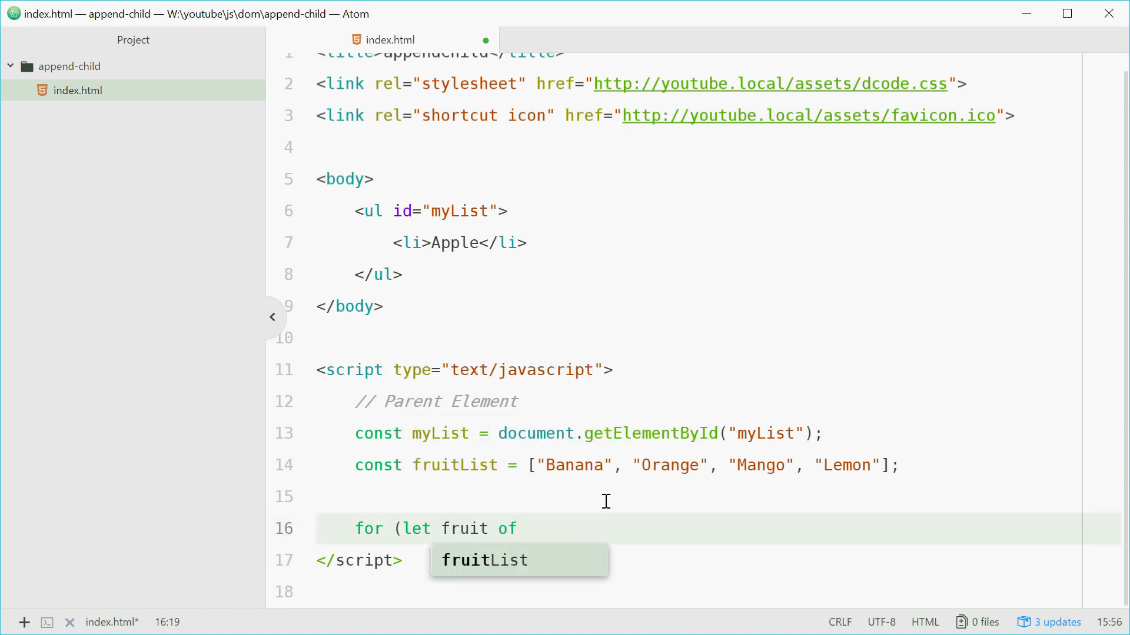
text(fruitList) {)
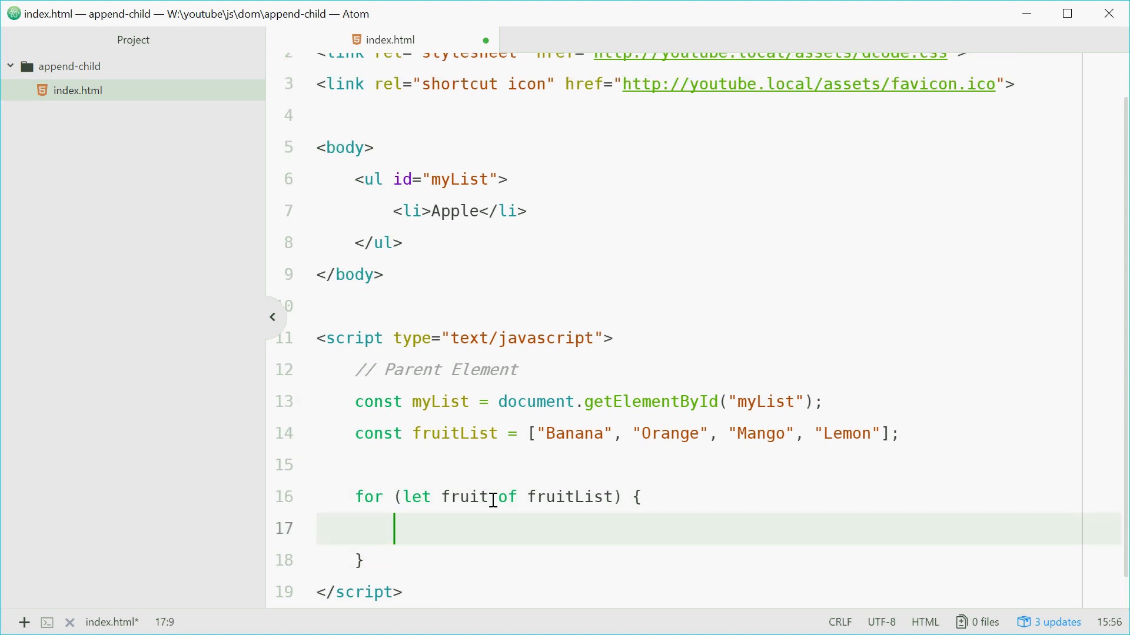
text(let)
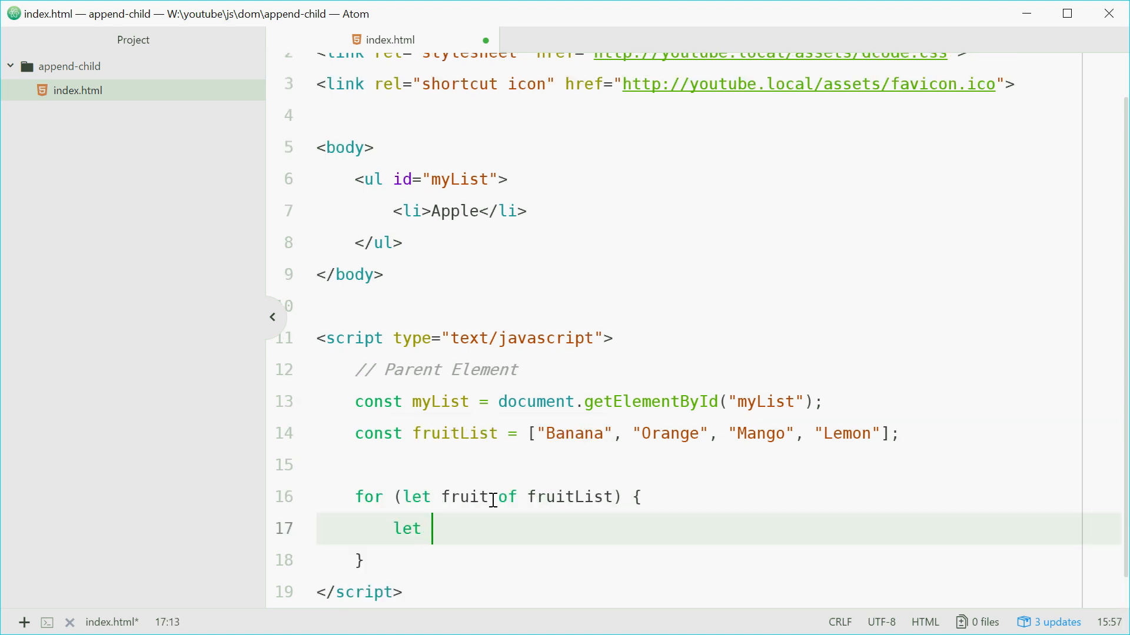
text(newListI)
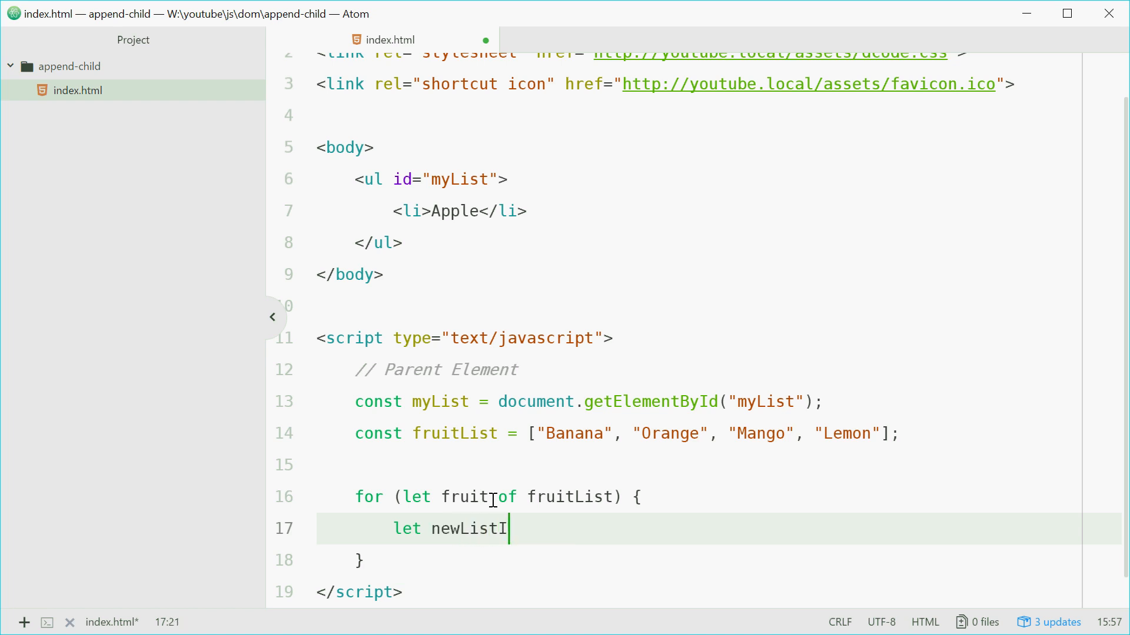
text(tem =)
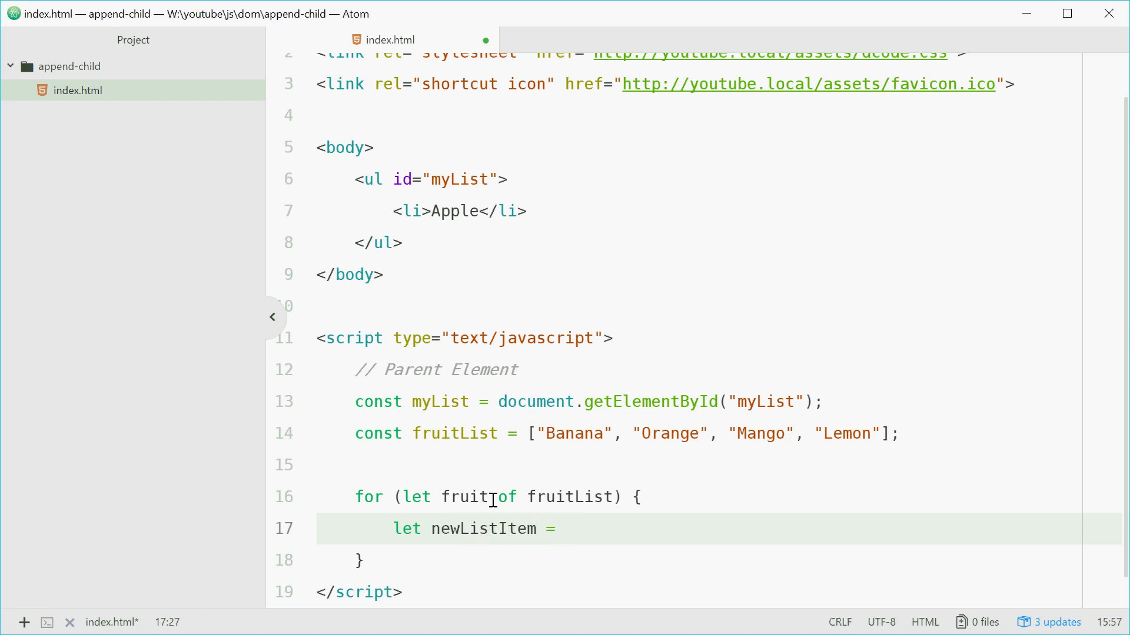
text(document.createElement(')
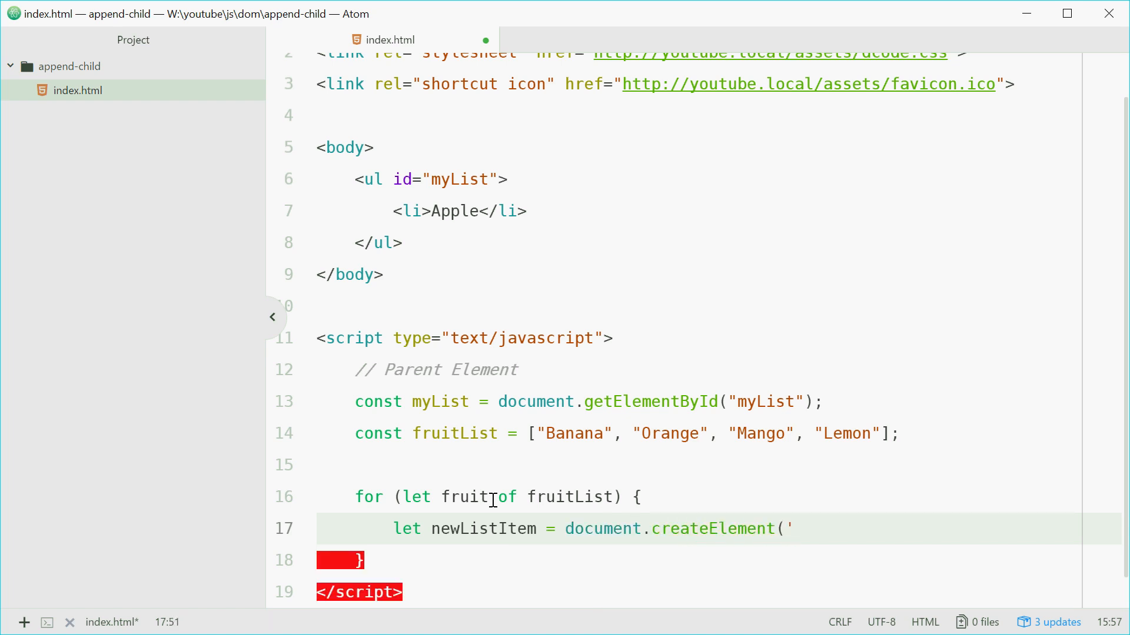
text(li');)
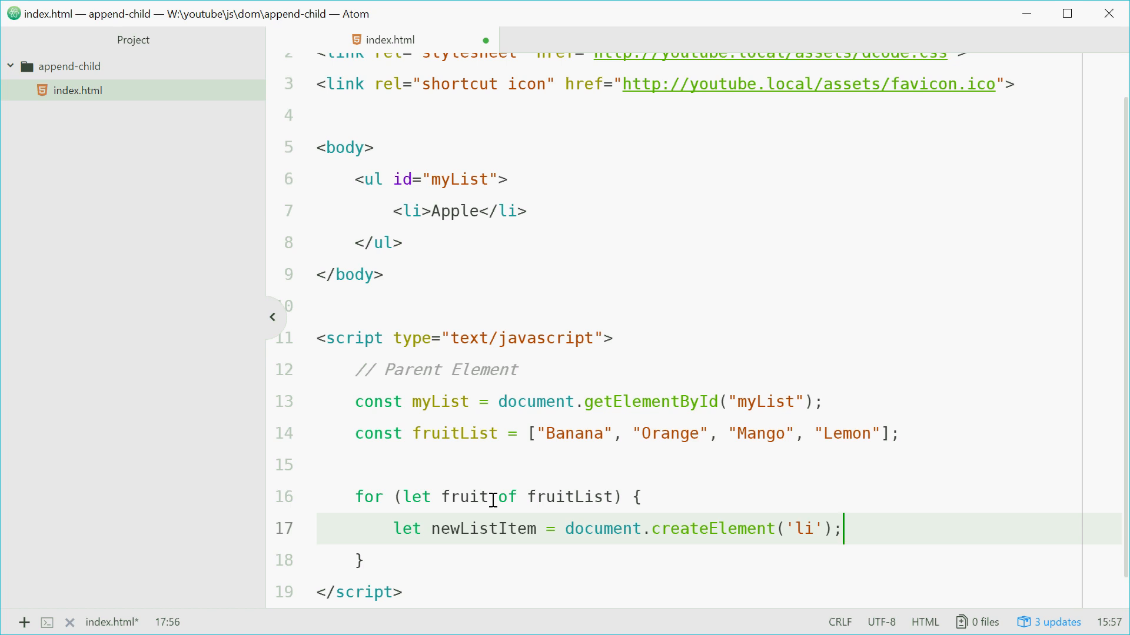
- Inside the loop set newListItem.textContent = fruit; and myList.appendChild(newListItem);
key(enter)
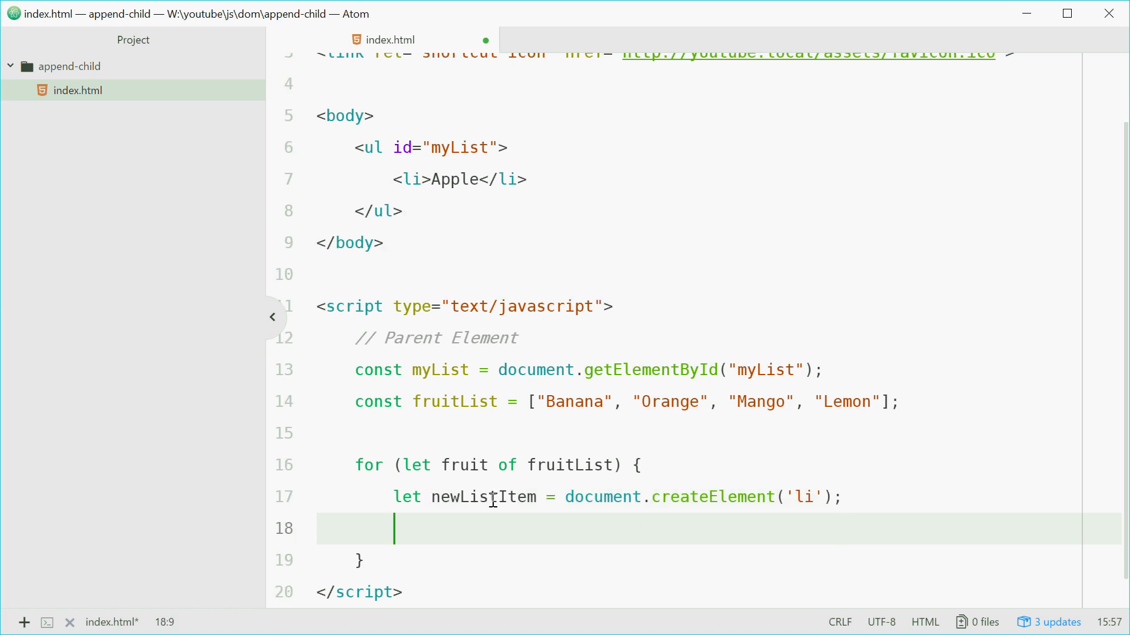
text(ewListItem.textContent =)
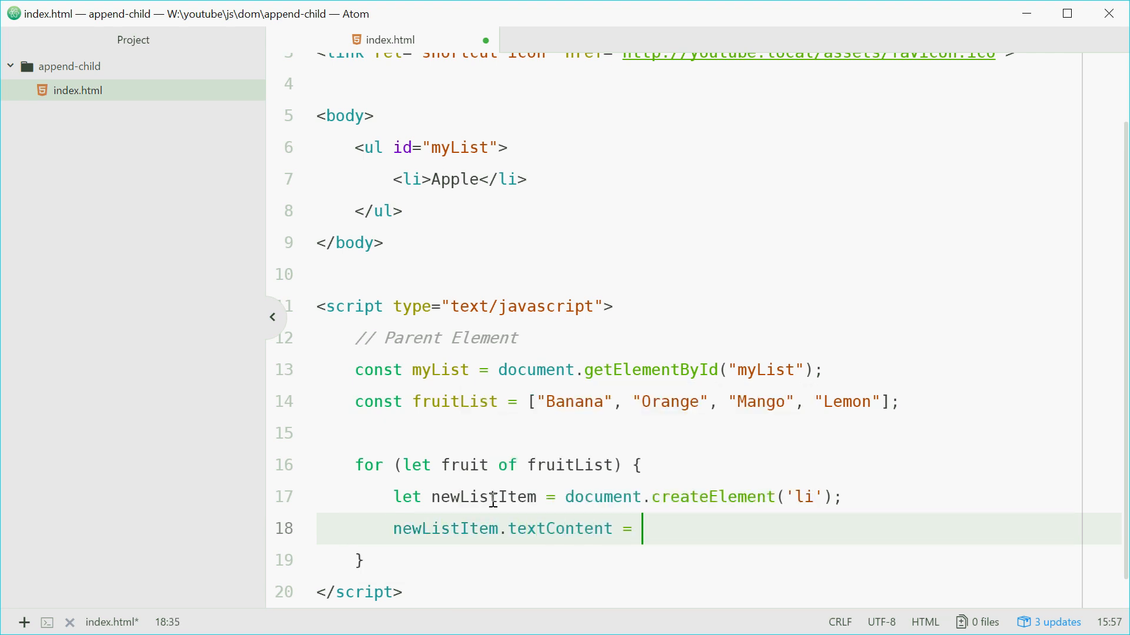
text(fruit;)
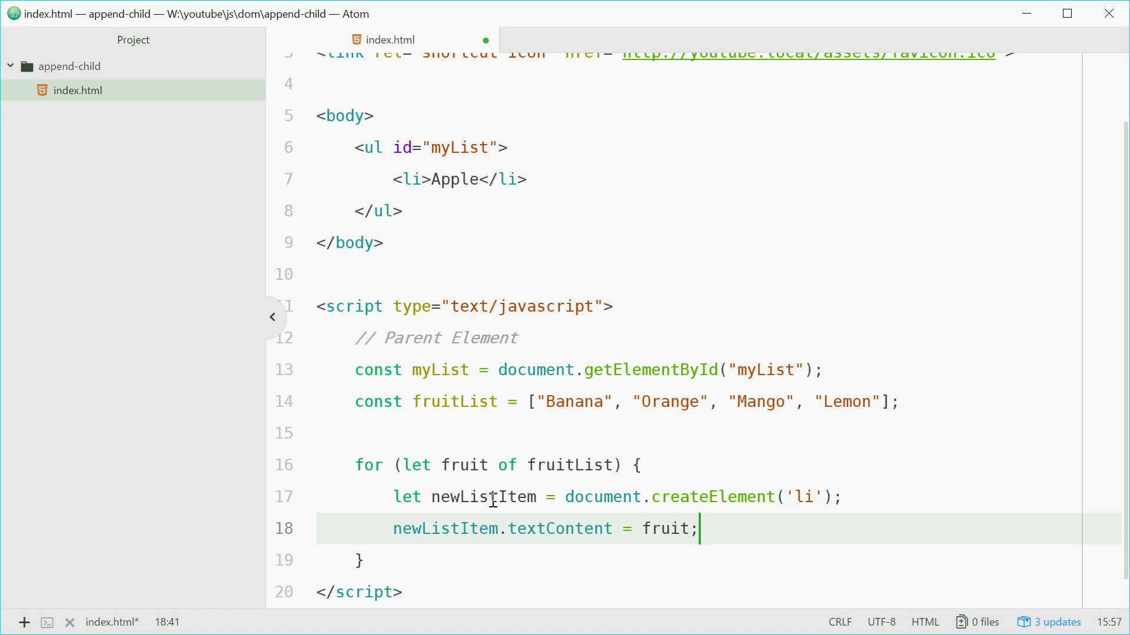
click(767, 401)
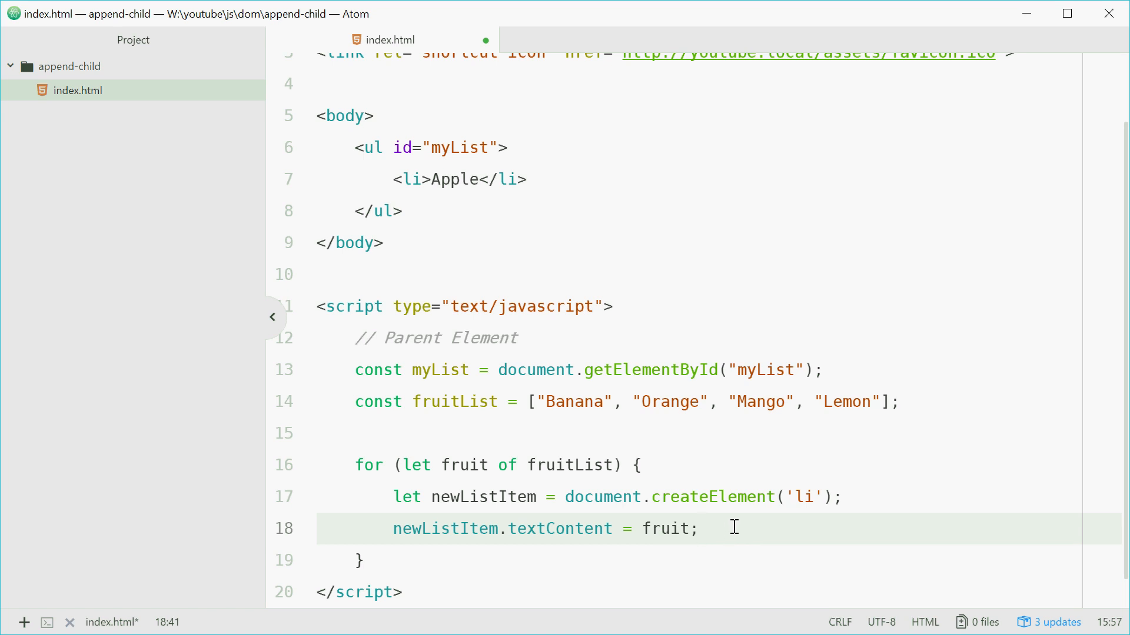
key(enter)
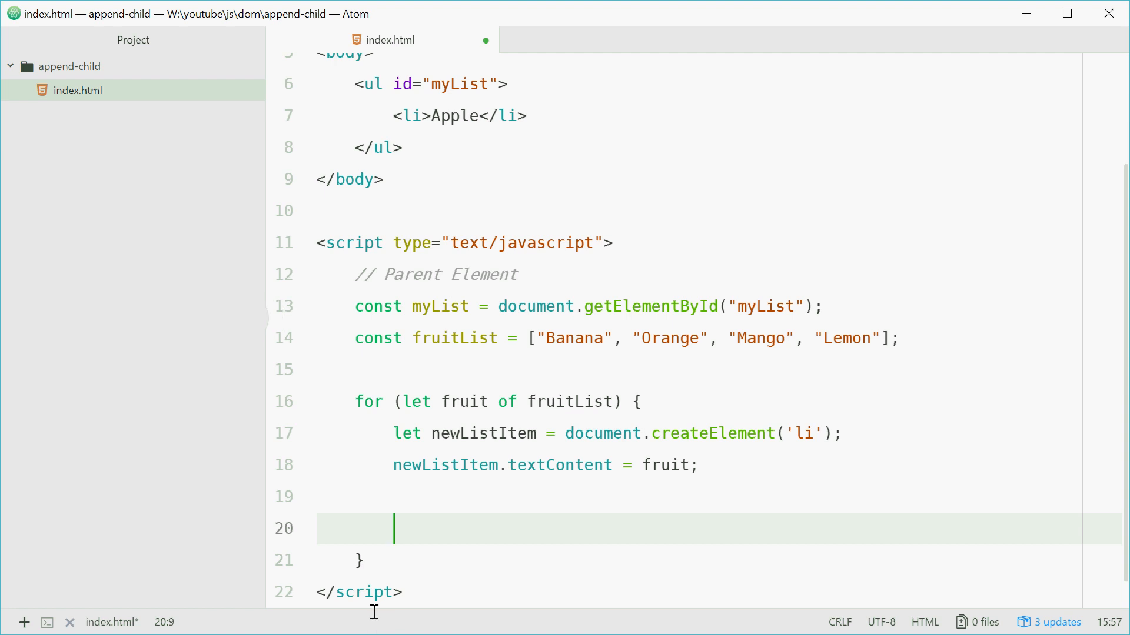
text(myLis)
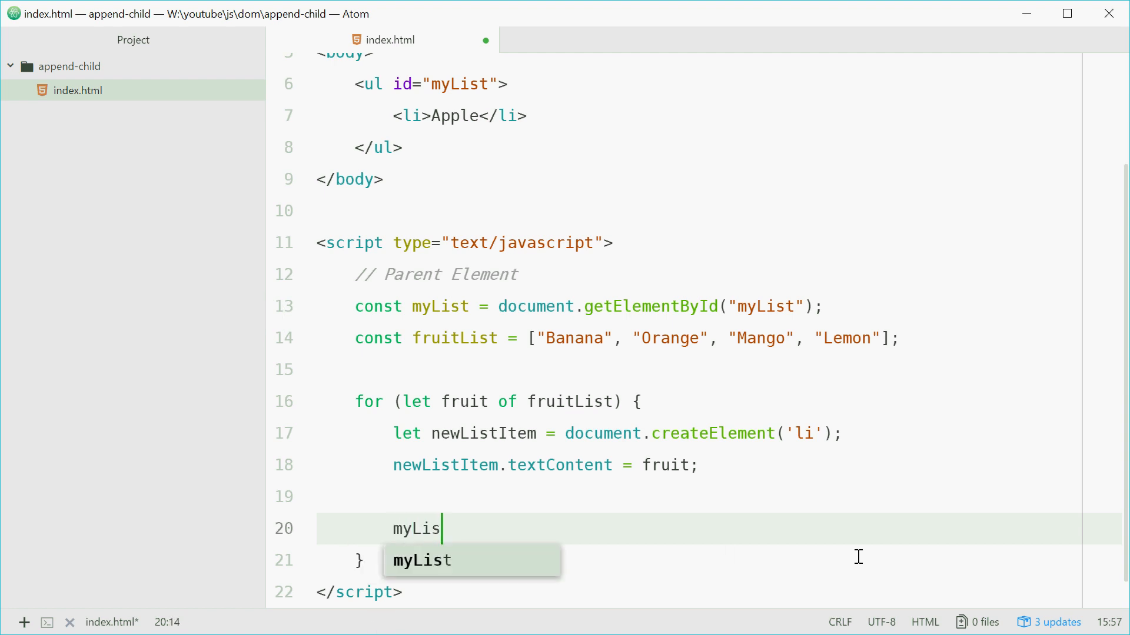
text(t.appendChild()
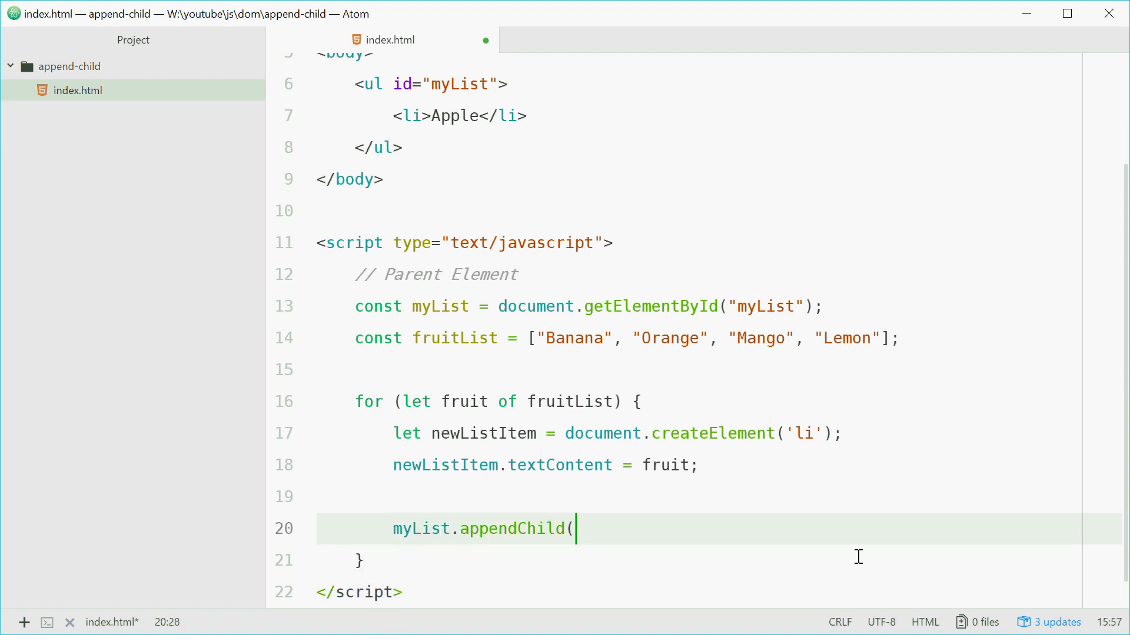
text(newListItem);)
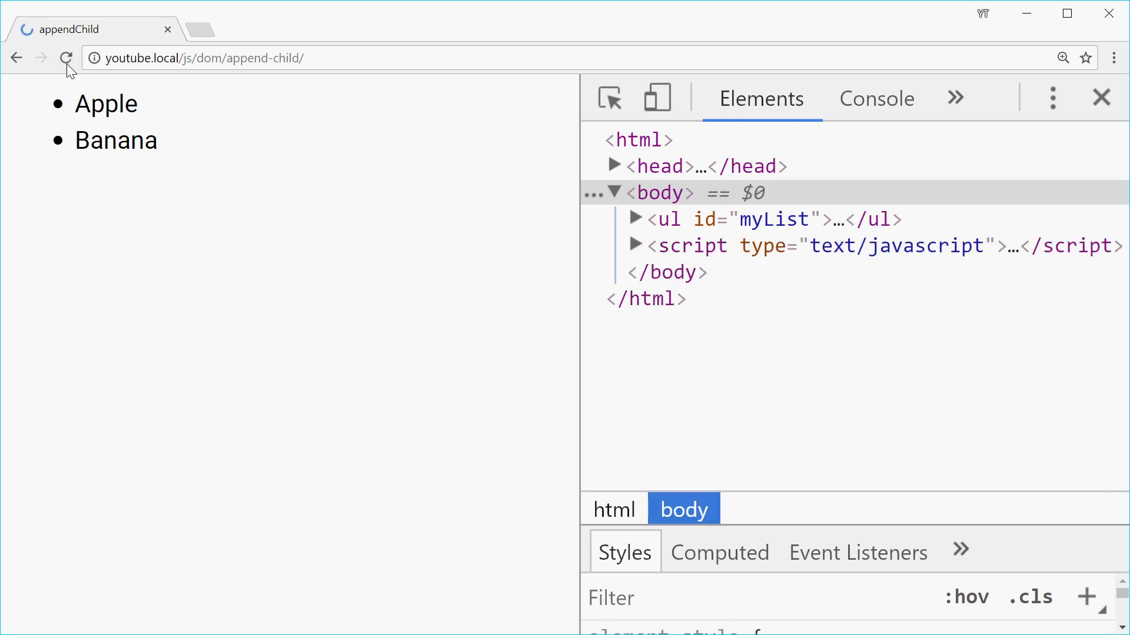
- Reload the append-child page in Chrome so the list shows Apple and Banana
click(65, 58)
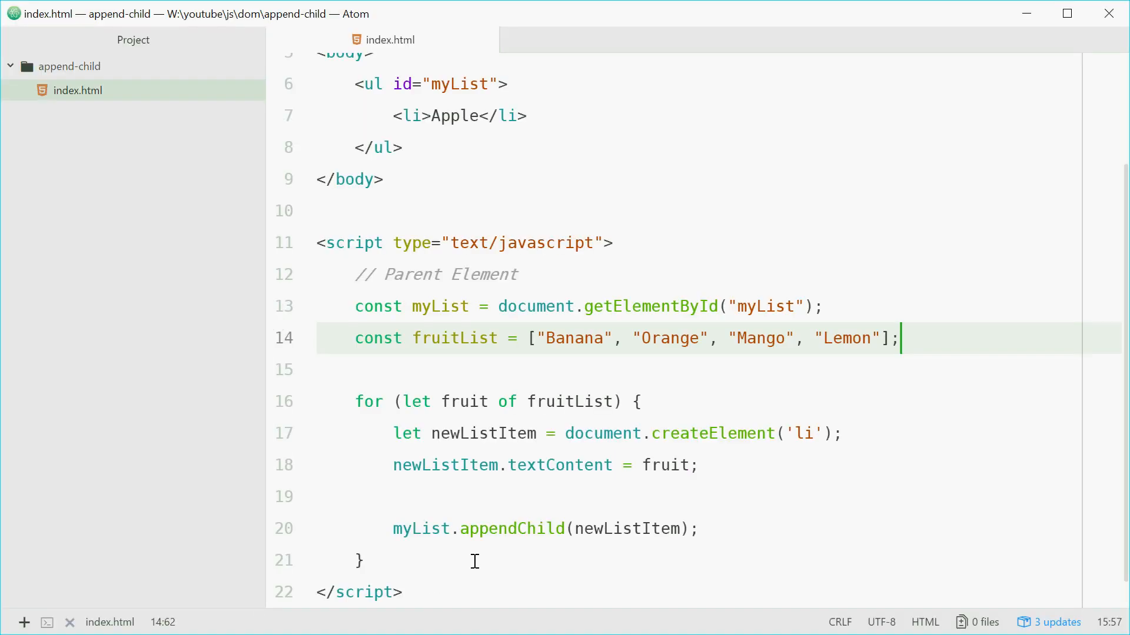
double_click(512, 529)
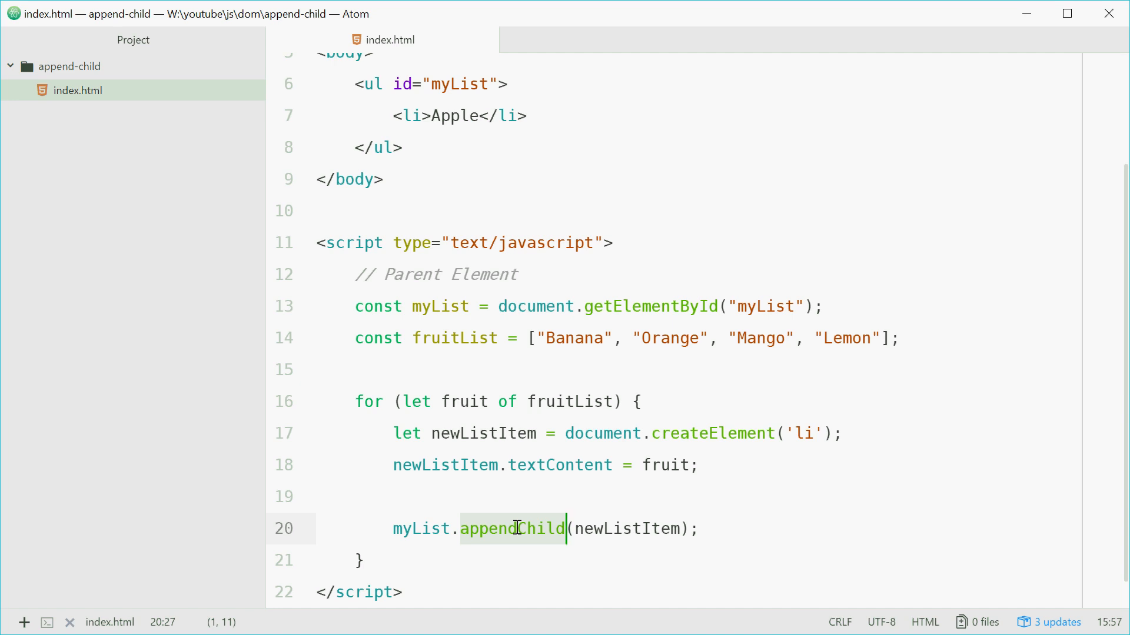
mouse_move(761, 537)
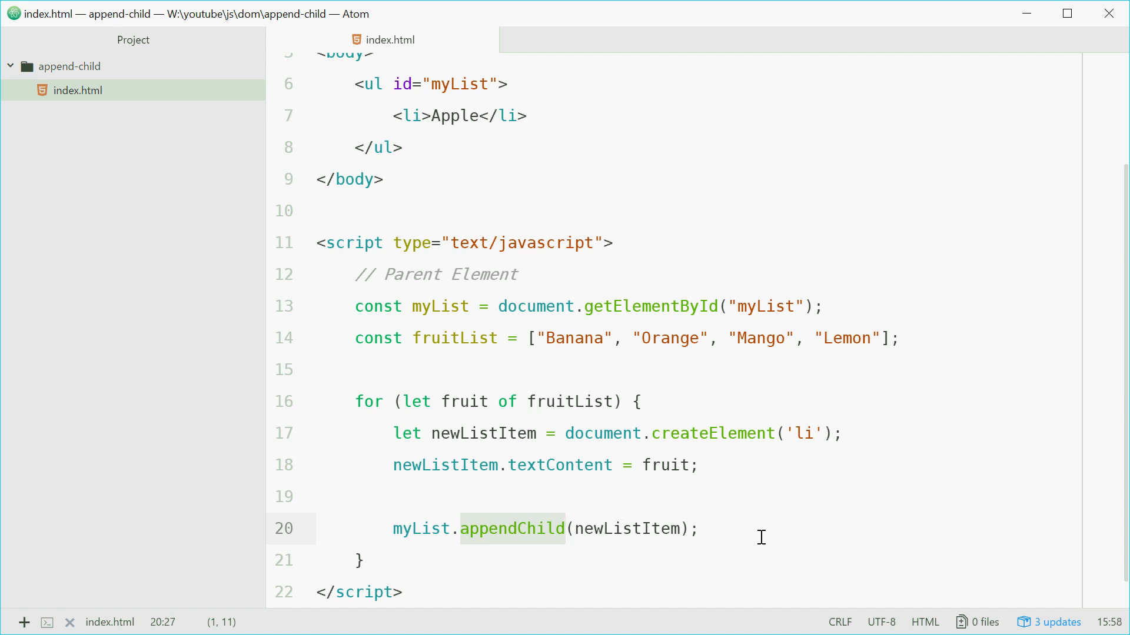
click(566, 529)
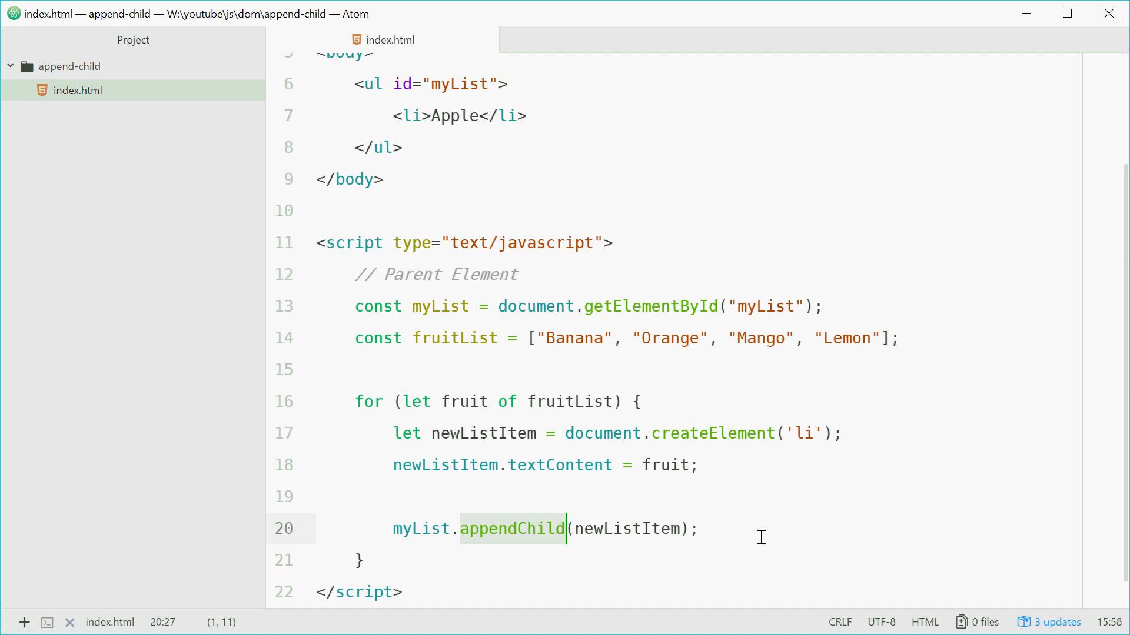